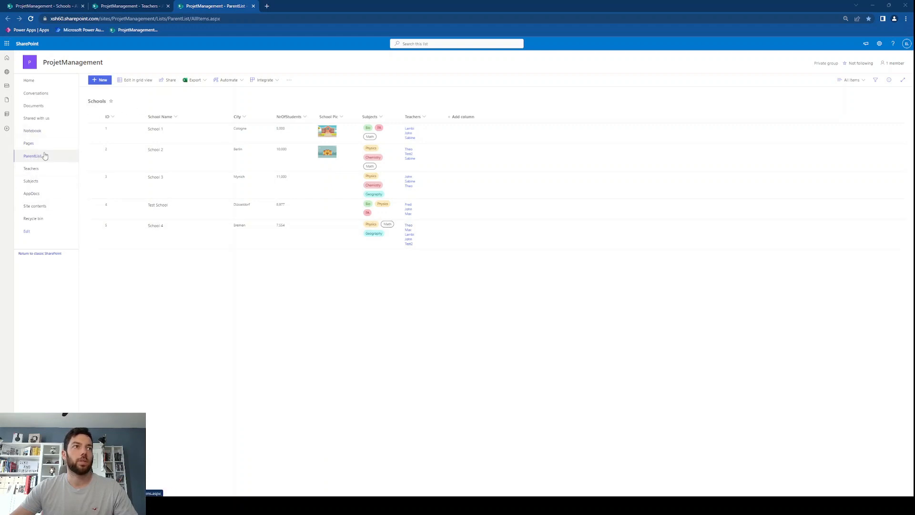
Step: Inspect the Schools list's Teachers column settings without saving, then switch to the Teachers list
click(29, 18)
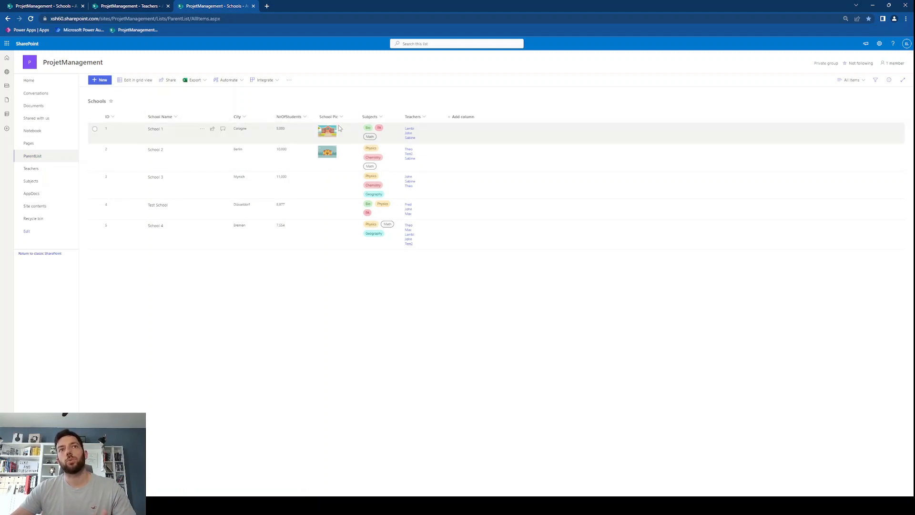
mouse_move(419, 134)
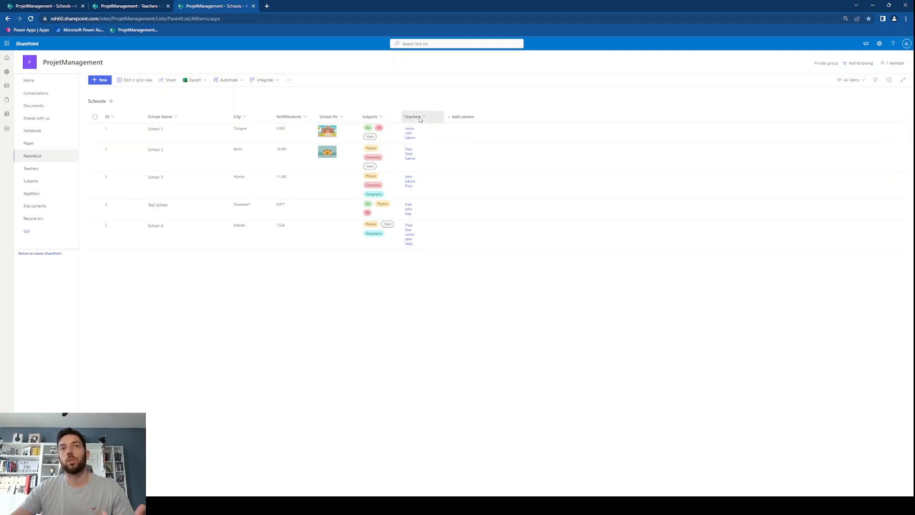
click(426, 116)
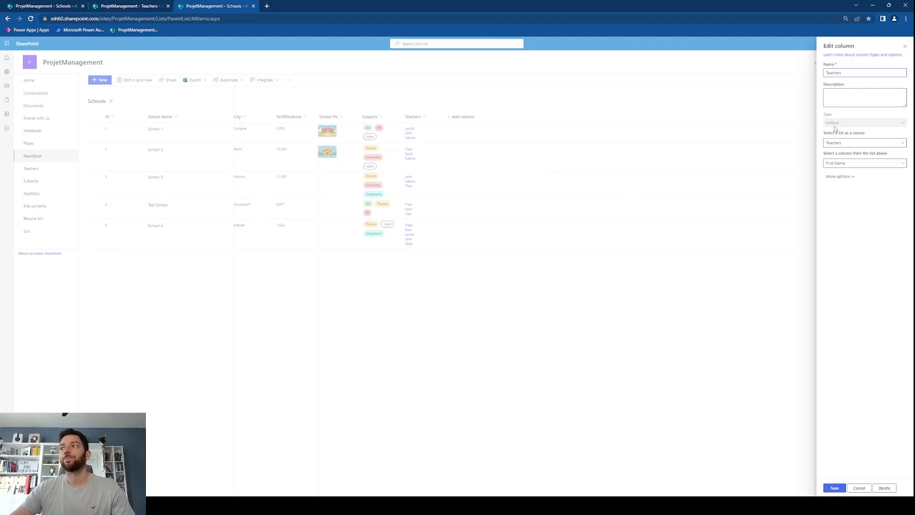
mouse_move(841, 142)
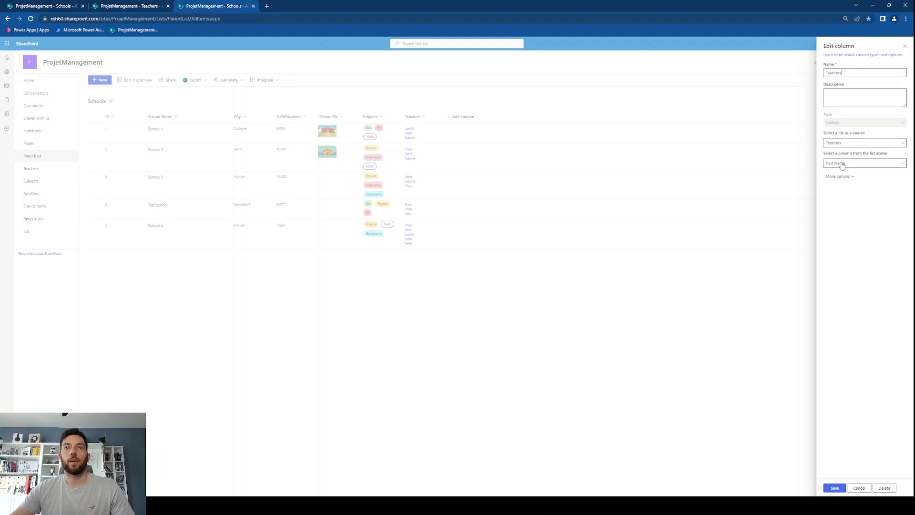
click(859, 487)
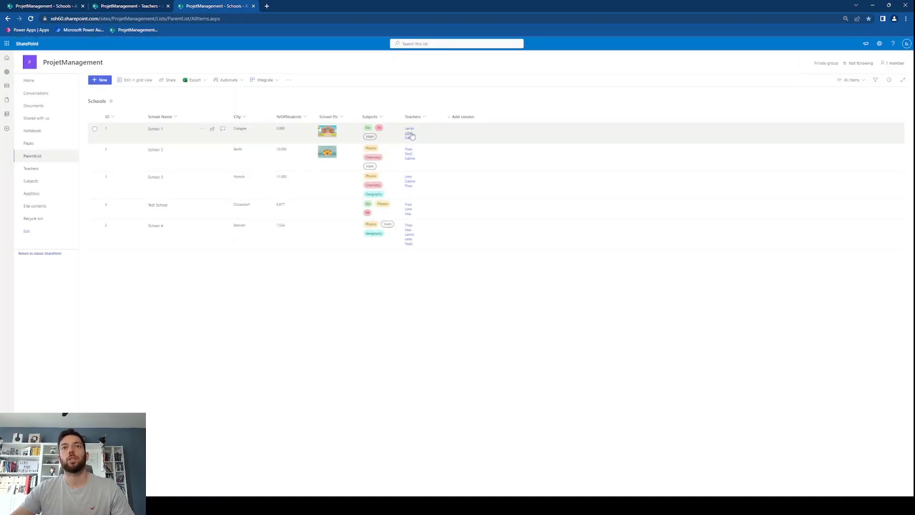
mouse_move(410, 156)
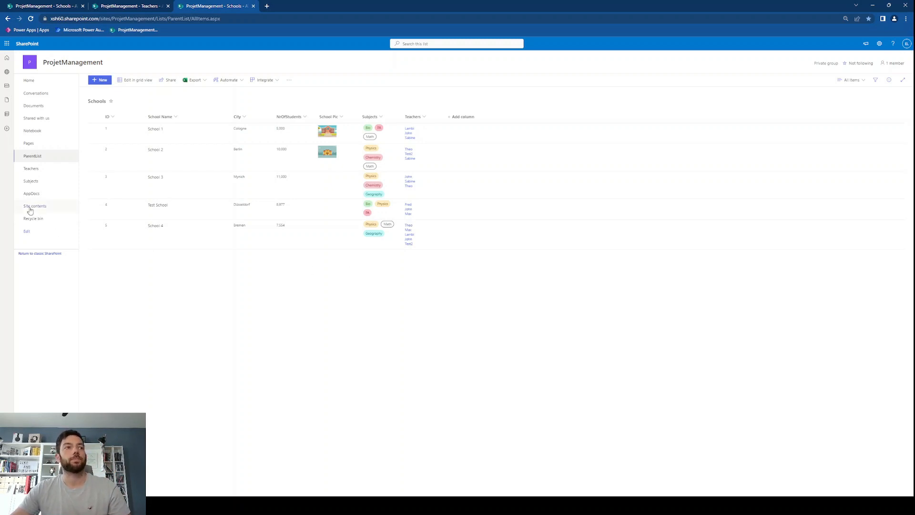
click(31, 168)
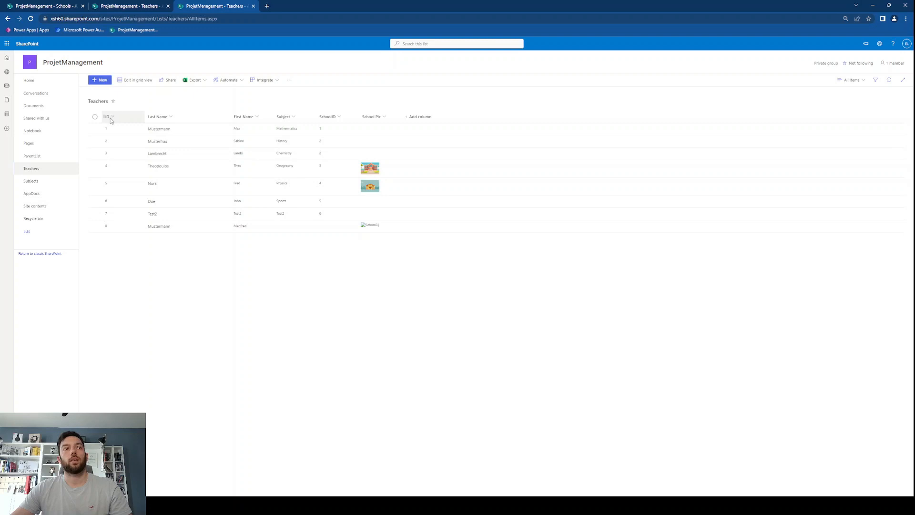
mouse_move(109, 125)
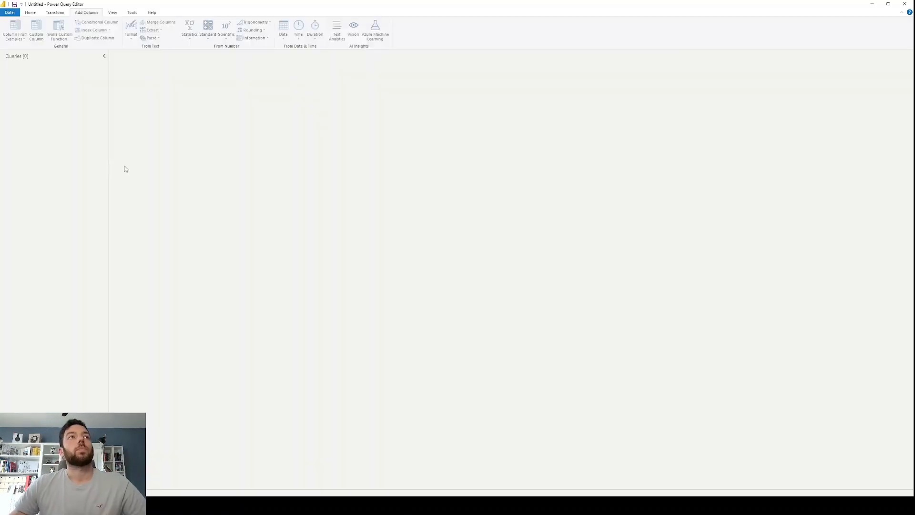
Step: Connect to the ProjetManagement site via the SharePoint Online List connector from New Source
click(30, 13)
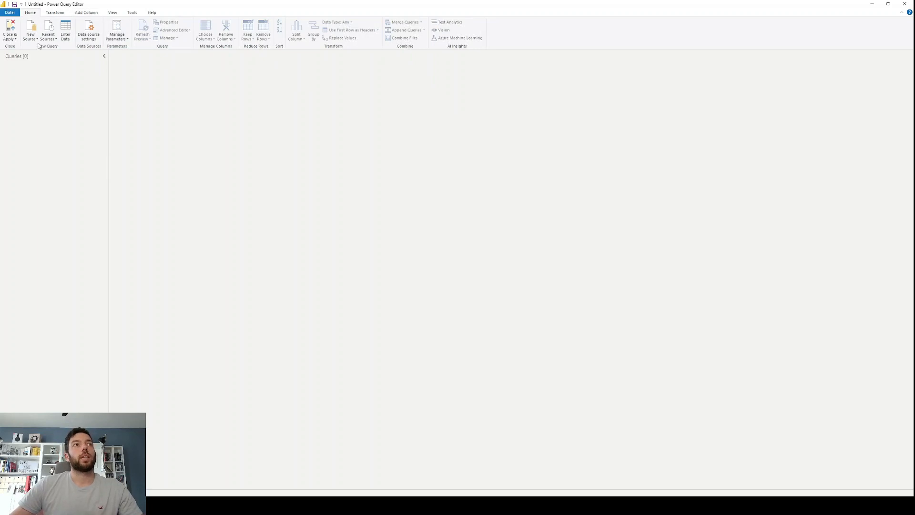
click(30, 30)
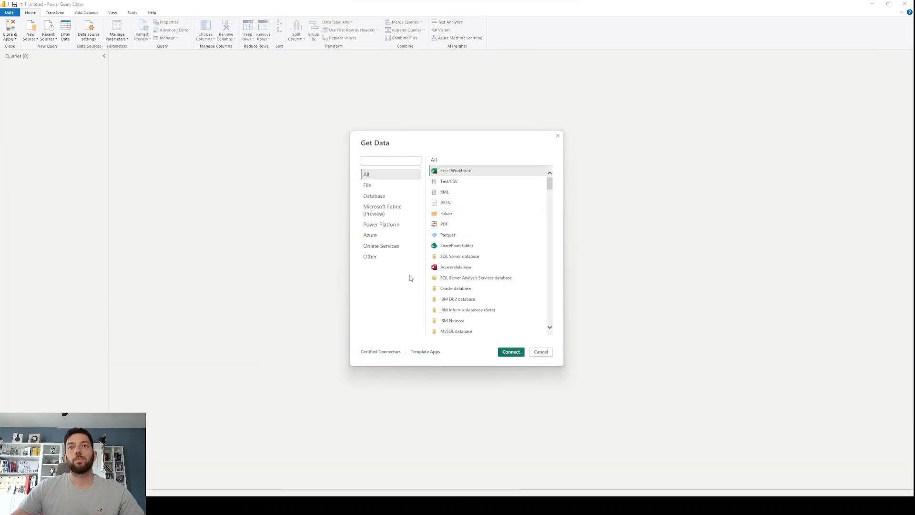
click(382, 246)
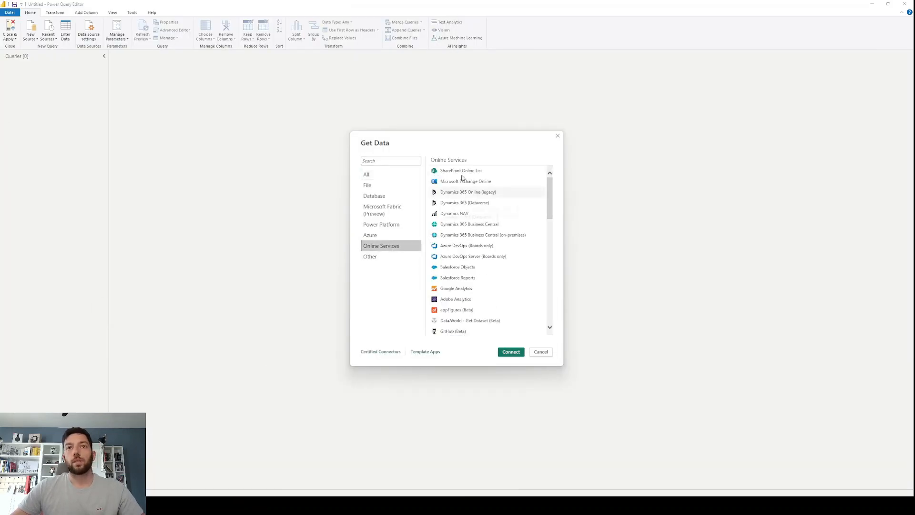
click(539, 352)
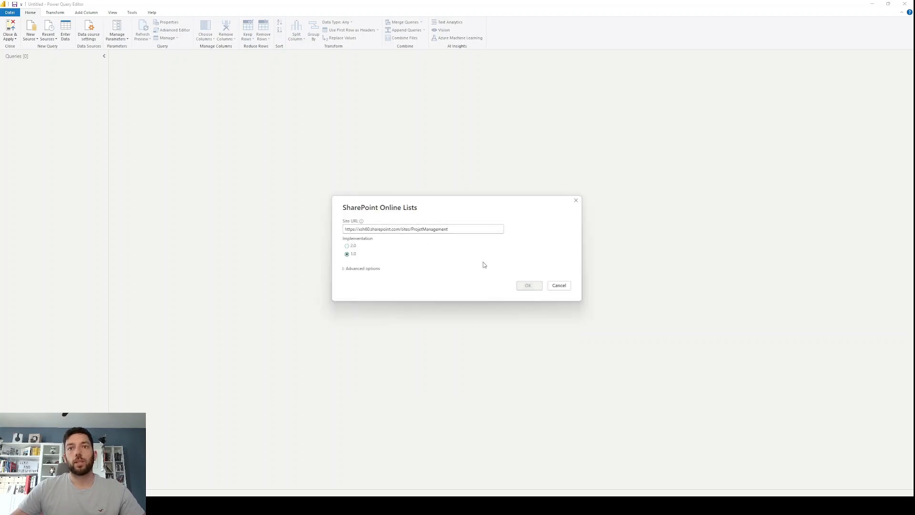
click(527, 286)
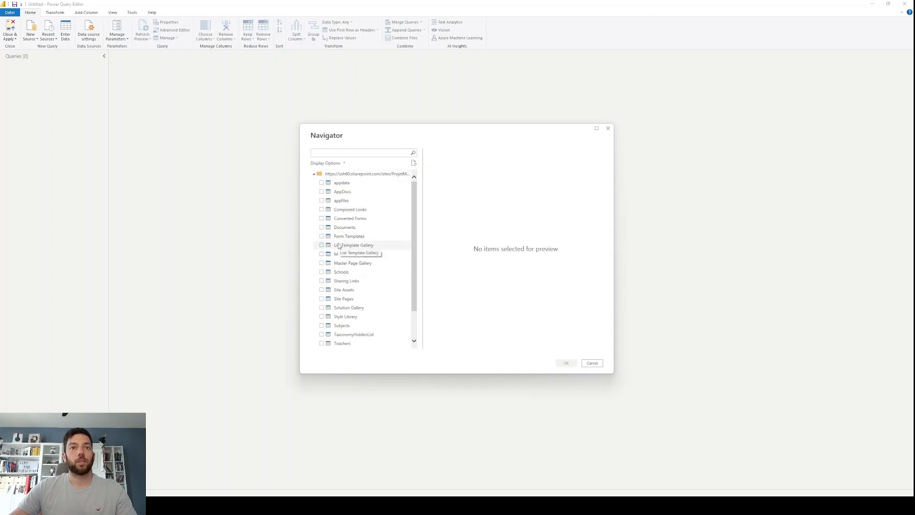
Step: Select the Schools and Teachers lists in the Navigator and load both into the query editor
click(321, 272)
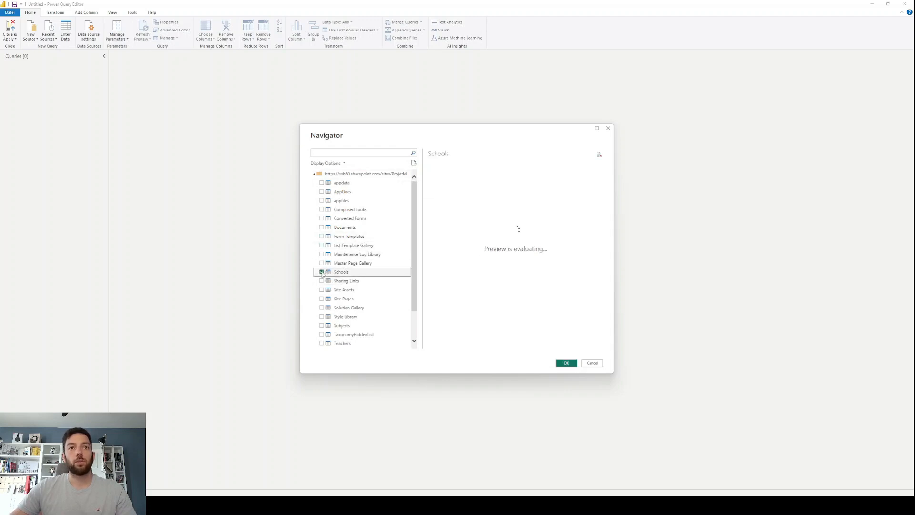
click(321, 343)
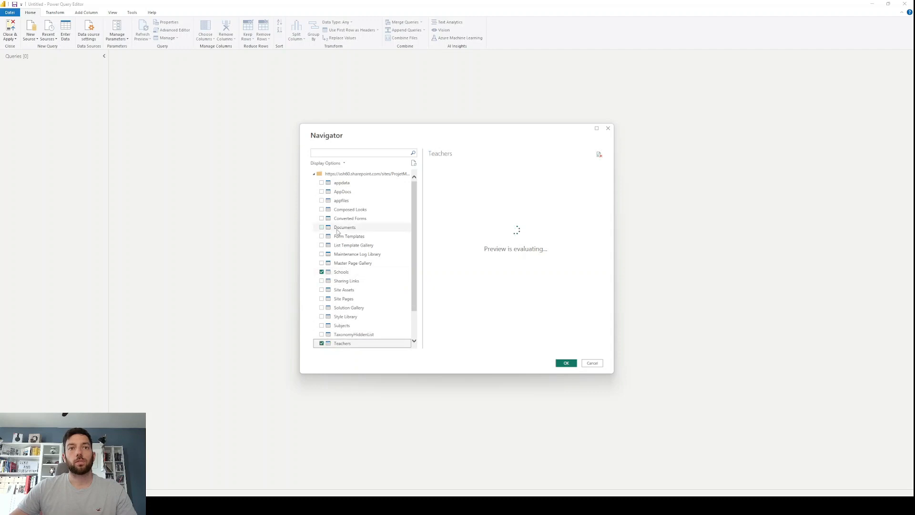
click(565, 362)
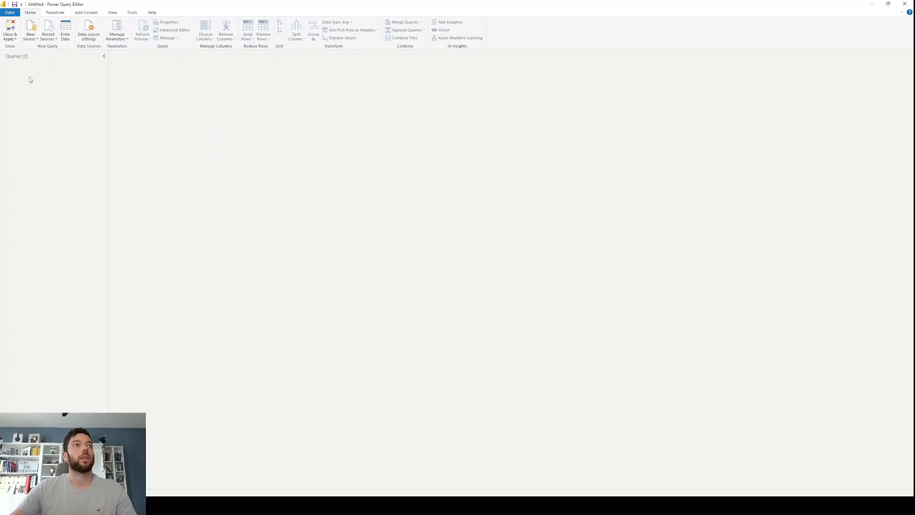
Step: Use Choose Columns on Schools to keep only Id, Title, City, Subjects and Teachers
click(20, 76)
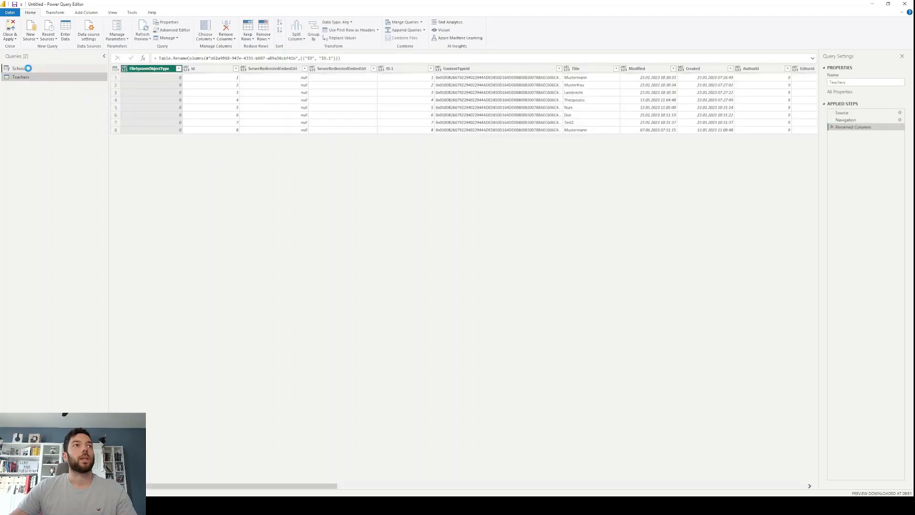
click(19, 68)
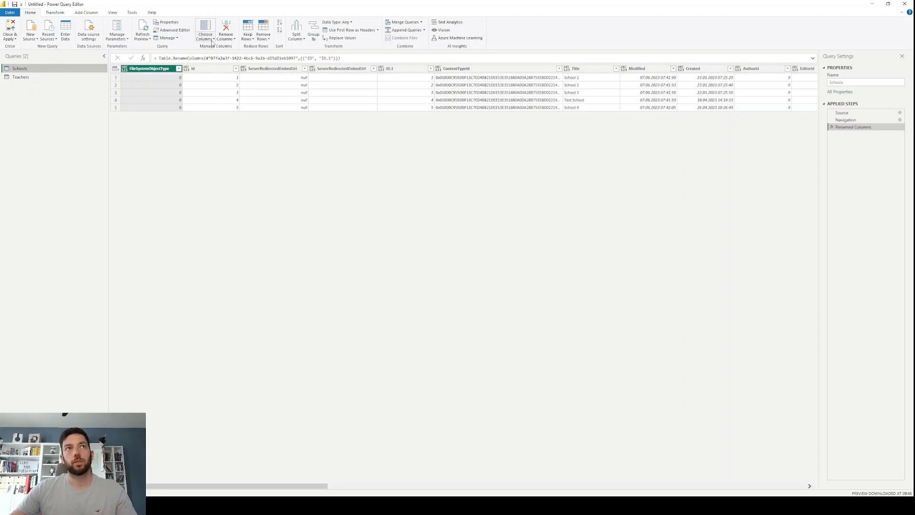
click(205, 34)
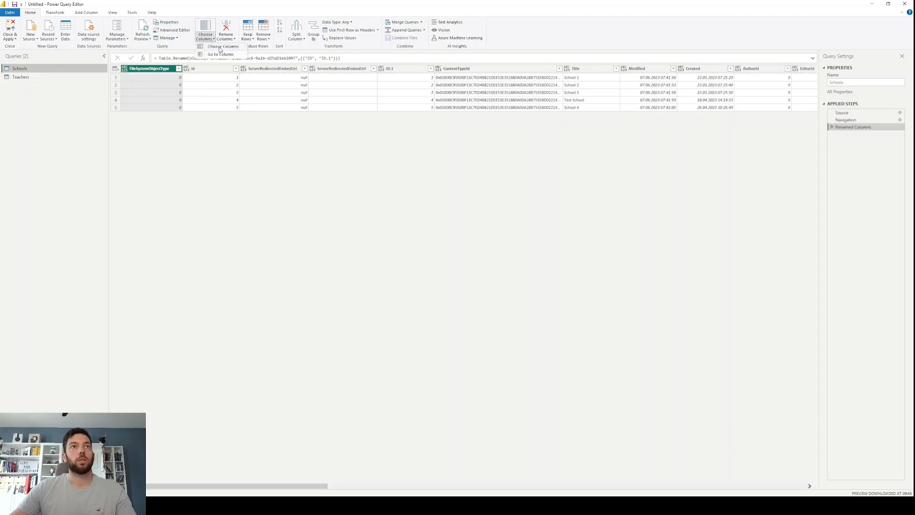
mouse_move(220, 53)
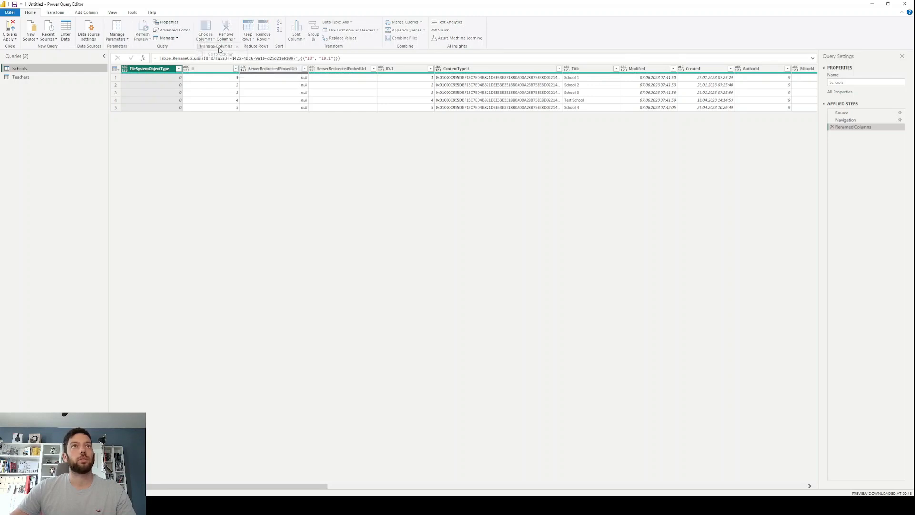
click(205, 33)
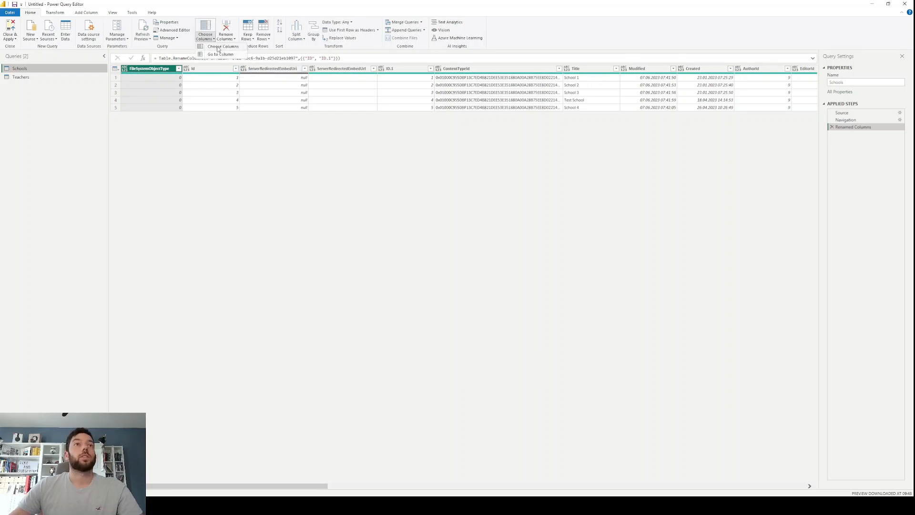
click(205, 34)
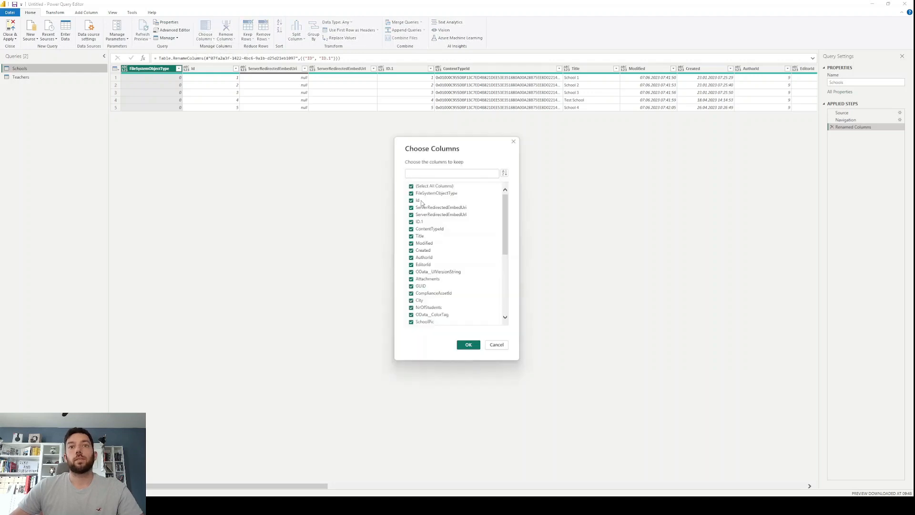
click(417, 201)
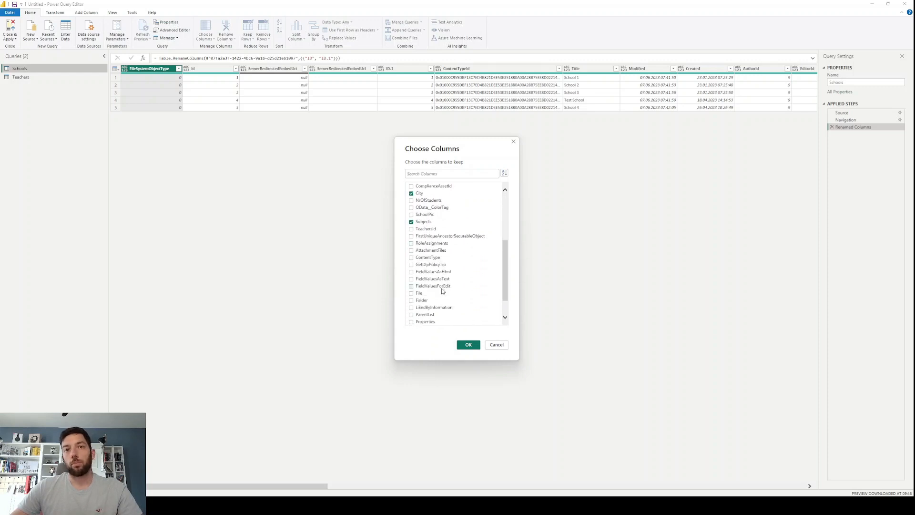
scroll(down, 3)
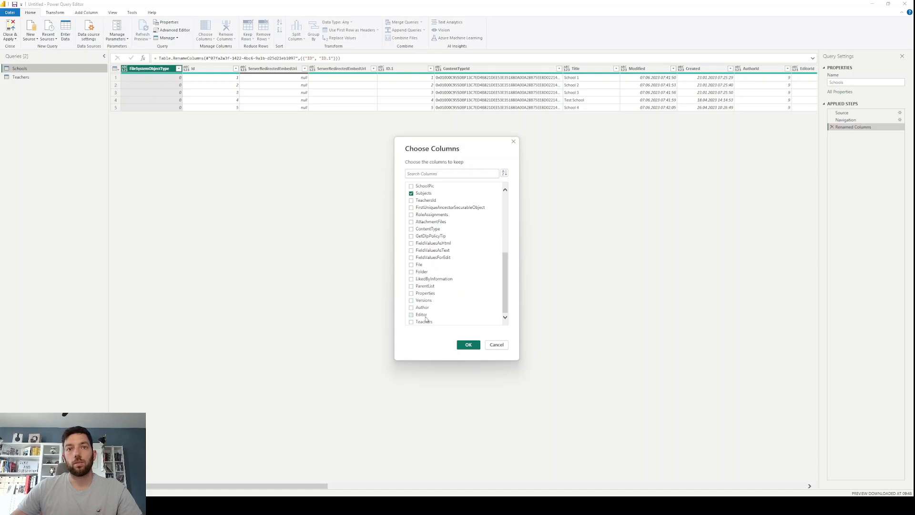
click(468, 344)
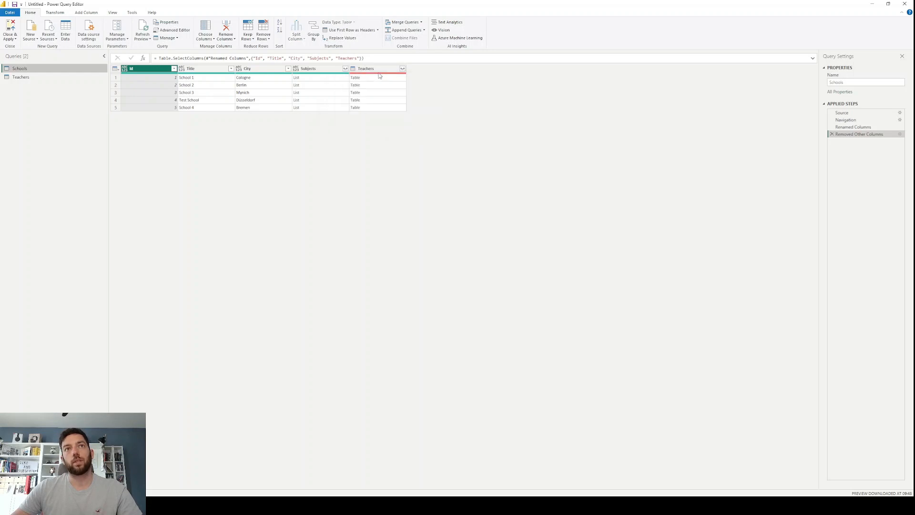
click(354, 78)
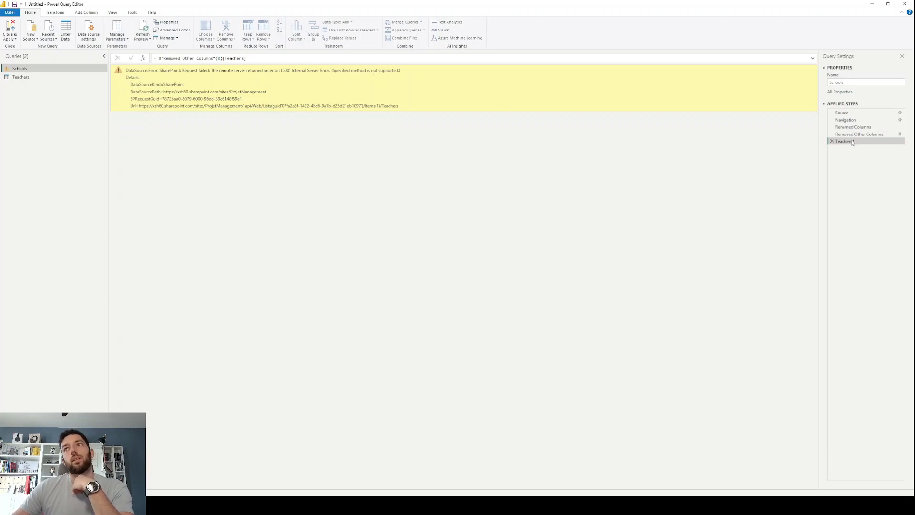
click(832, 141)
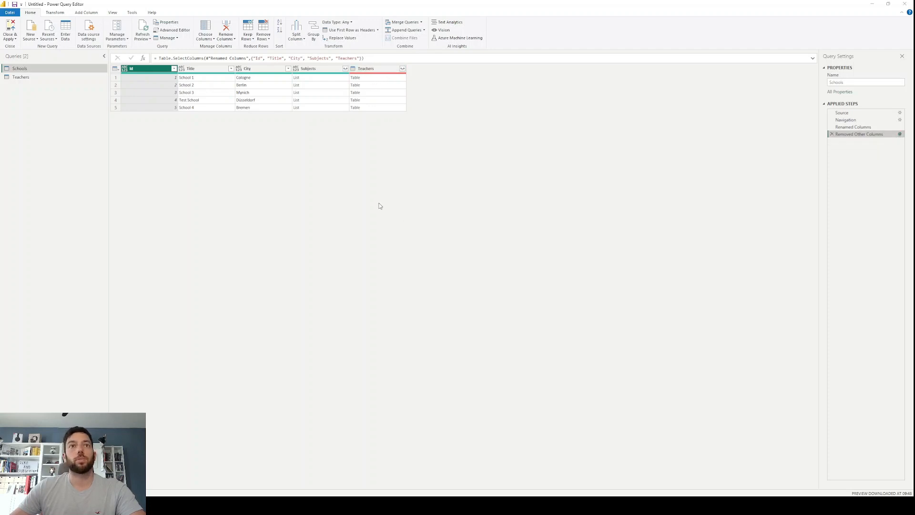
Step: Add the TeachersId column to Schools, peek into the first school's list and remove that drill-down step
click(205, 34)
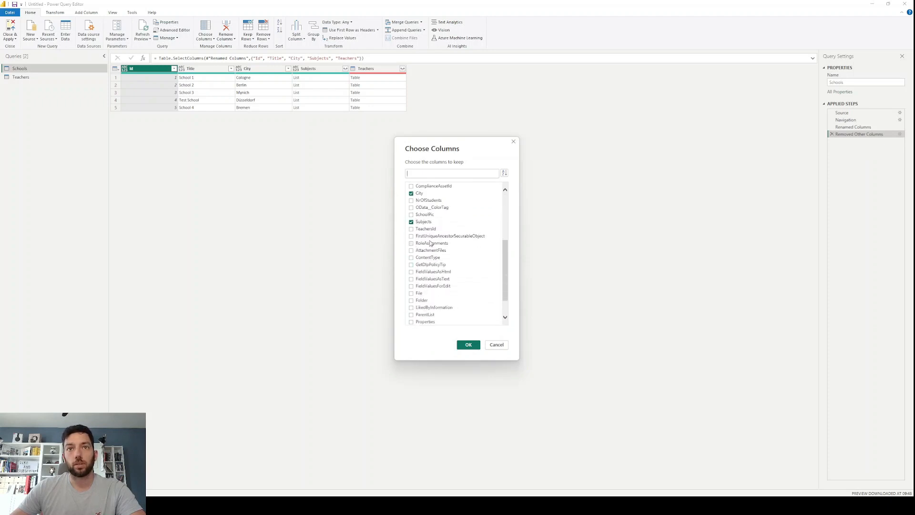
click(468, 344)
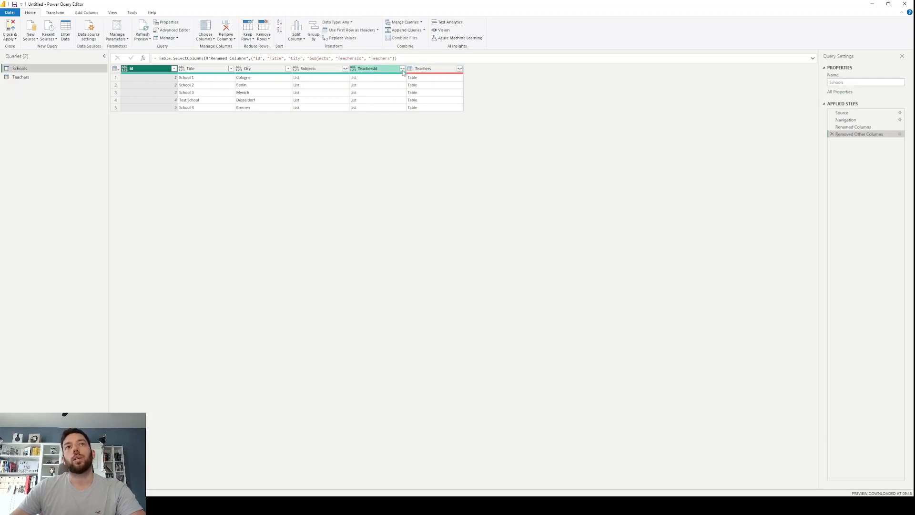
click(372, 77)
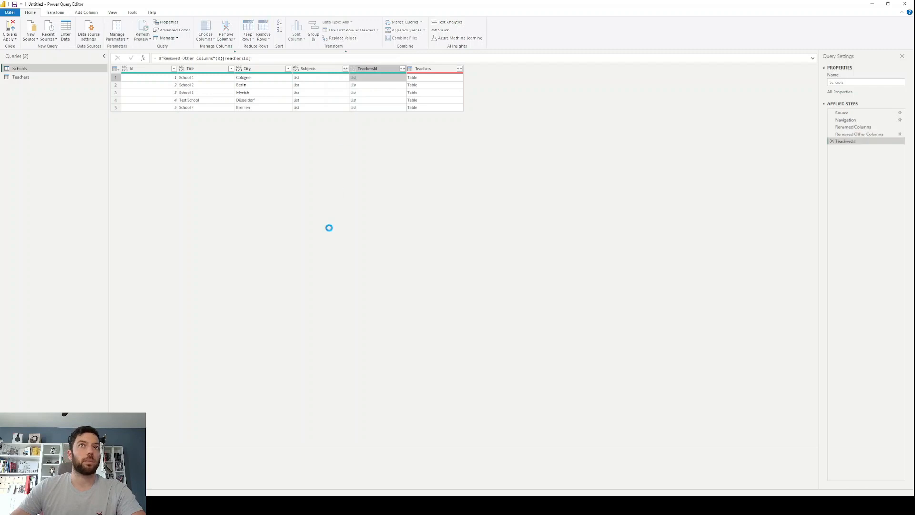
click(353, 77)
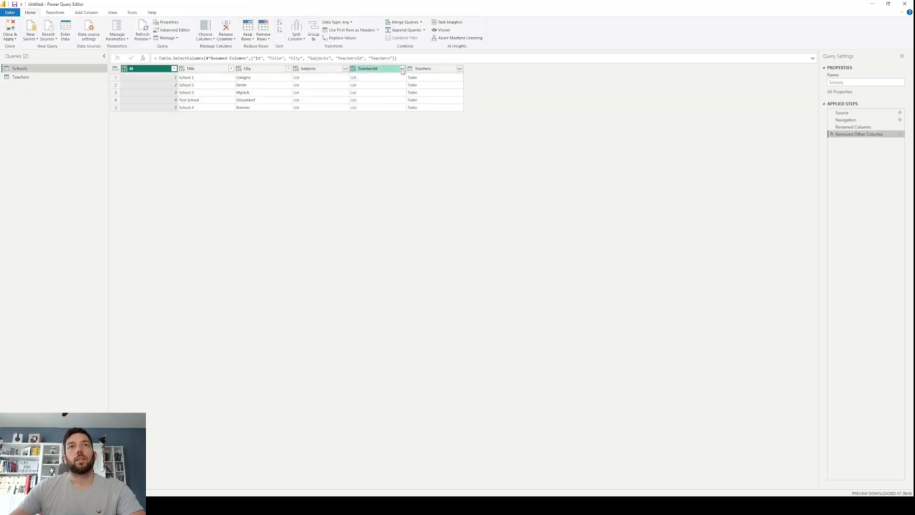
Step: Expand TeachersId to new rows and filter Title to keep only School 1
click(403, 69)
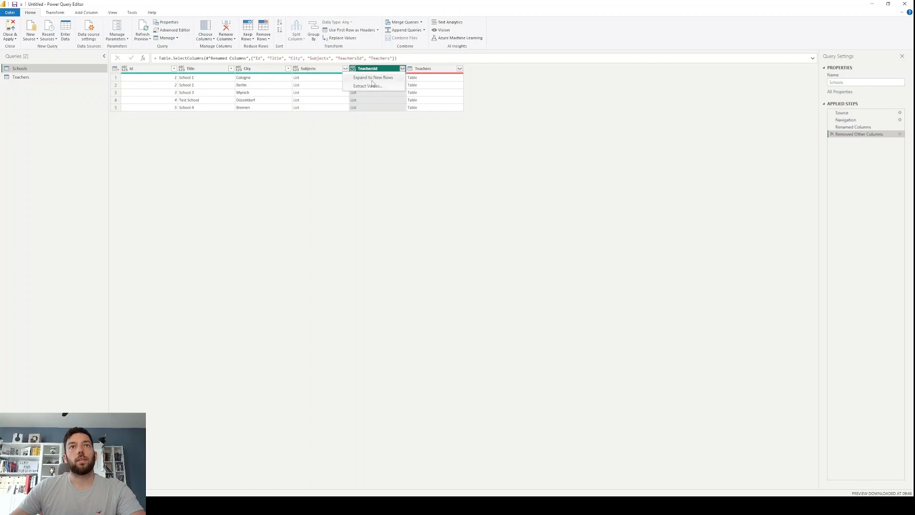
click(373, 77)
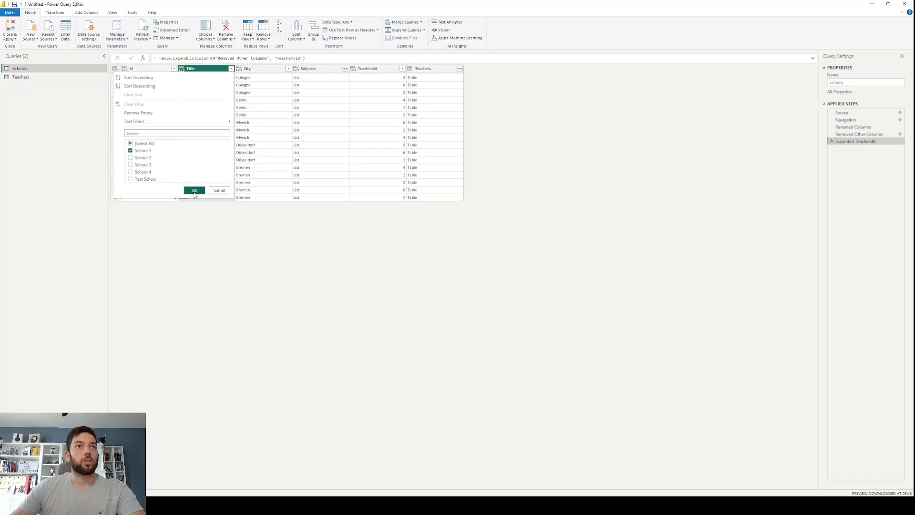
click(193, 190)
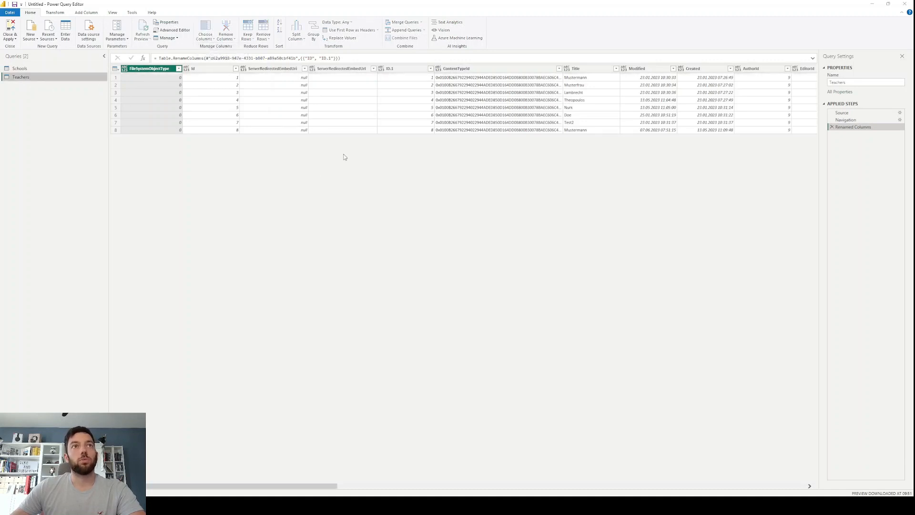
Step: Keep only Id, Title and FirstName in Teachers, then return to the Schools query
click(205, 30)
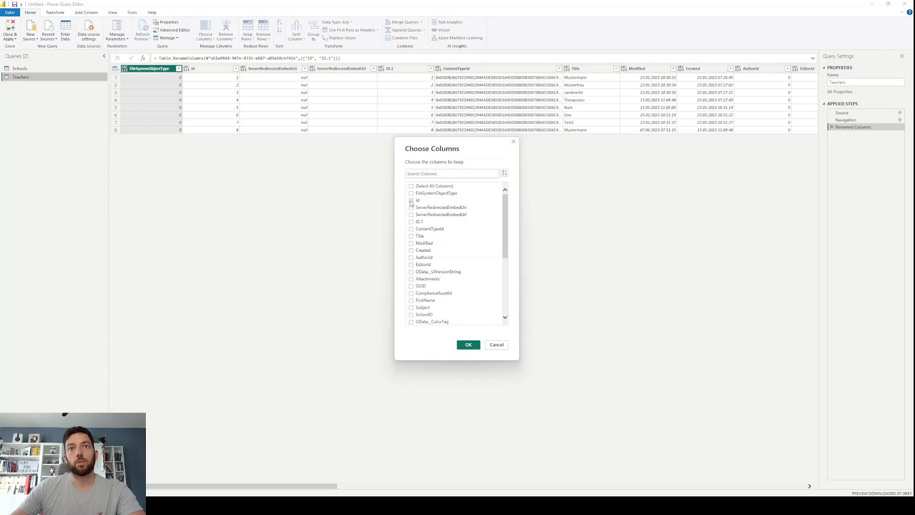
click(411, 201)
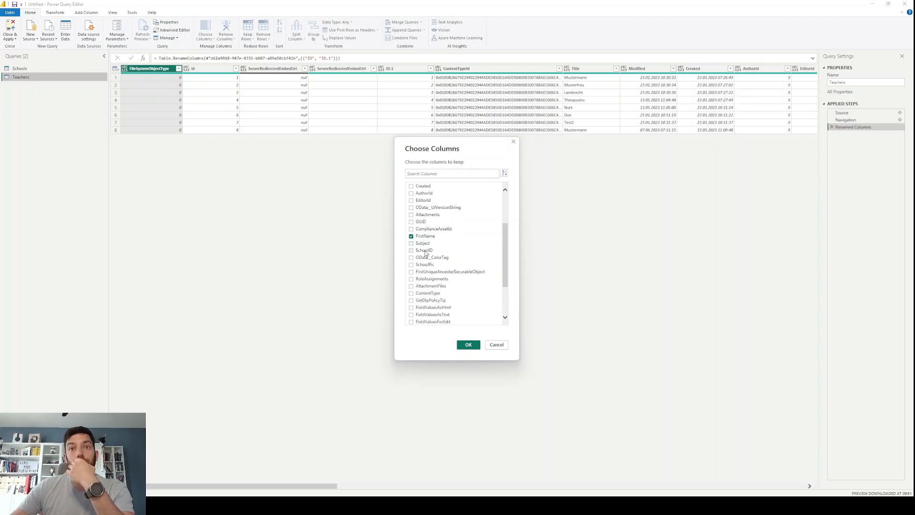
scroll(down, 3)
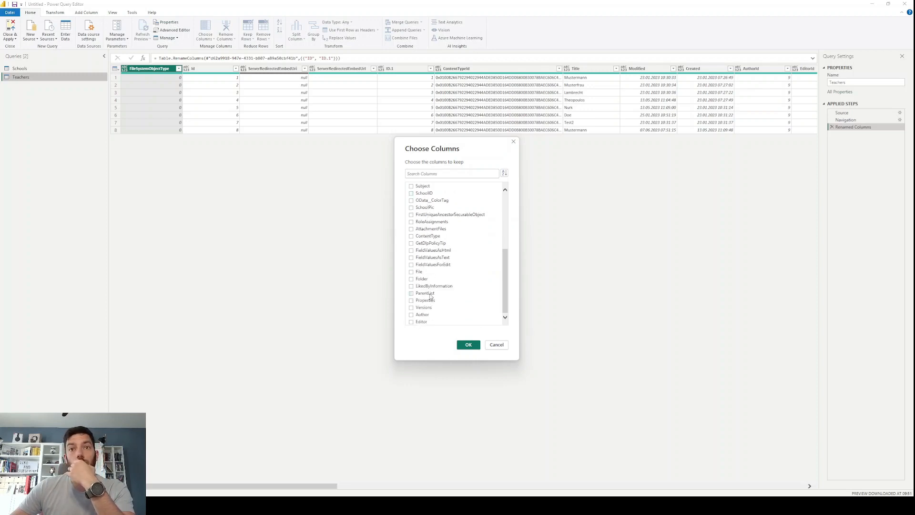
click(468, 344)
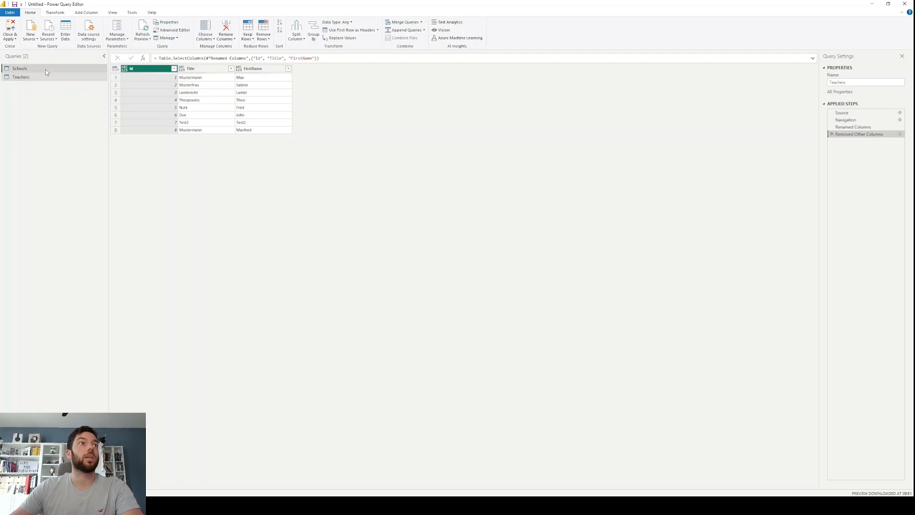
click(19, 68)
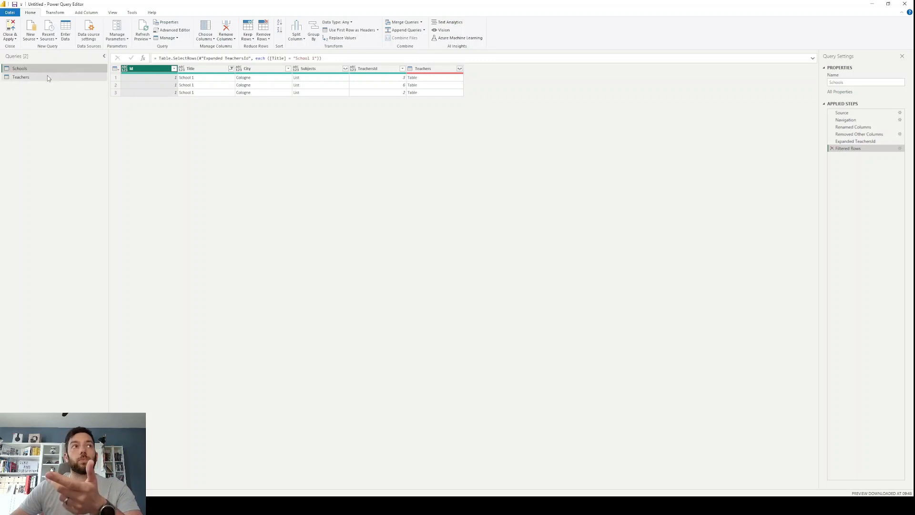
click(21, 76)
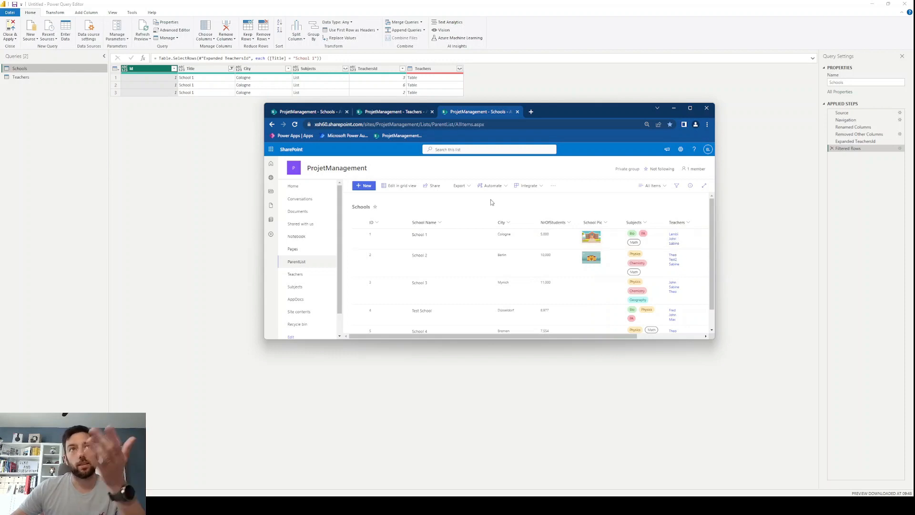
mouse_move(387, 89)
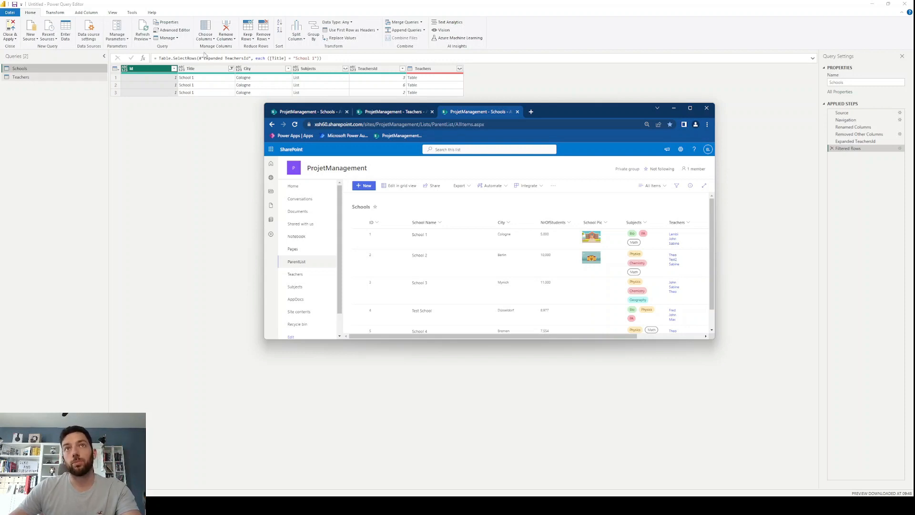
click(423, 69)
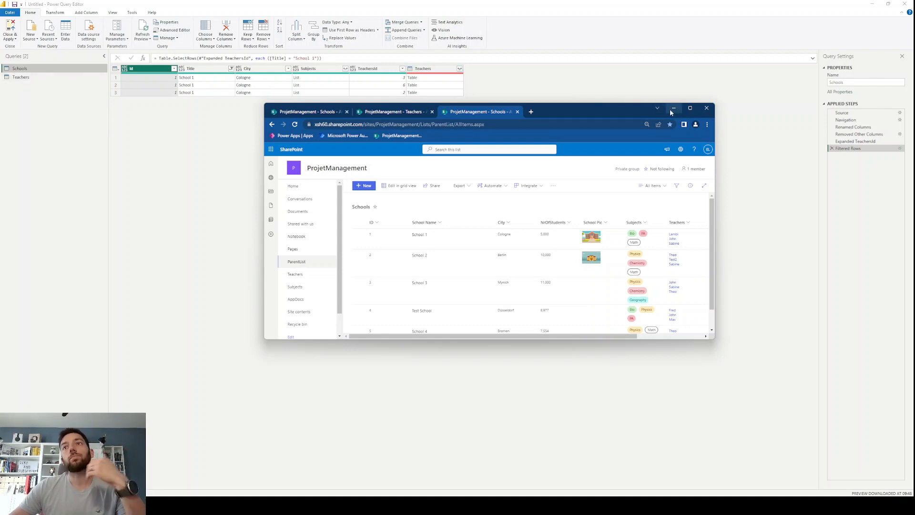
mouse_move(675, 109)
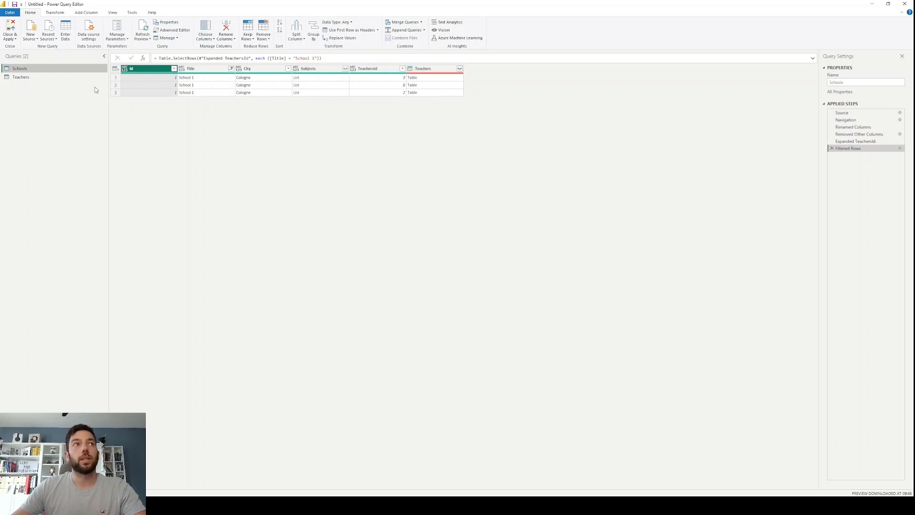
Step: Remove the TeachersId column and change ApiVersion to 14 in the Source line via Advanced Editor
click(366, 69)
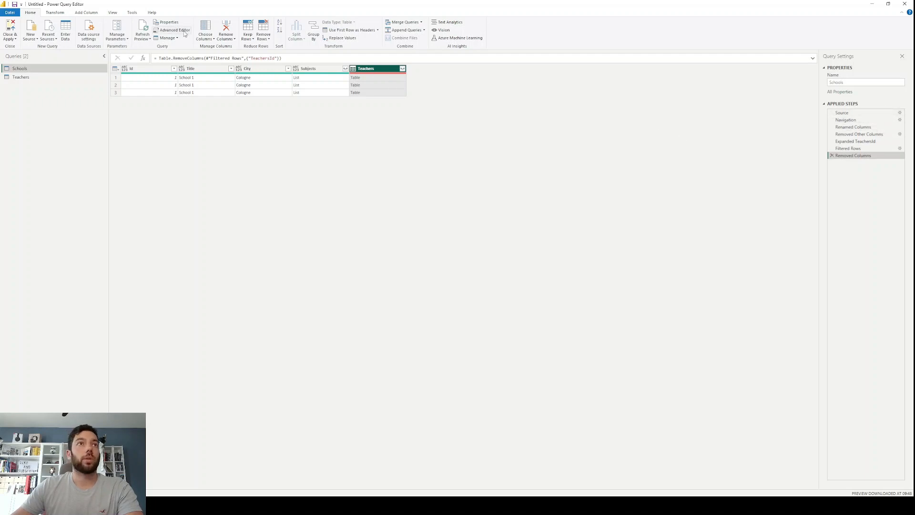
click(174, 30)
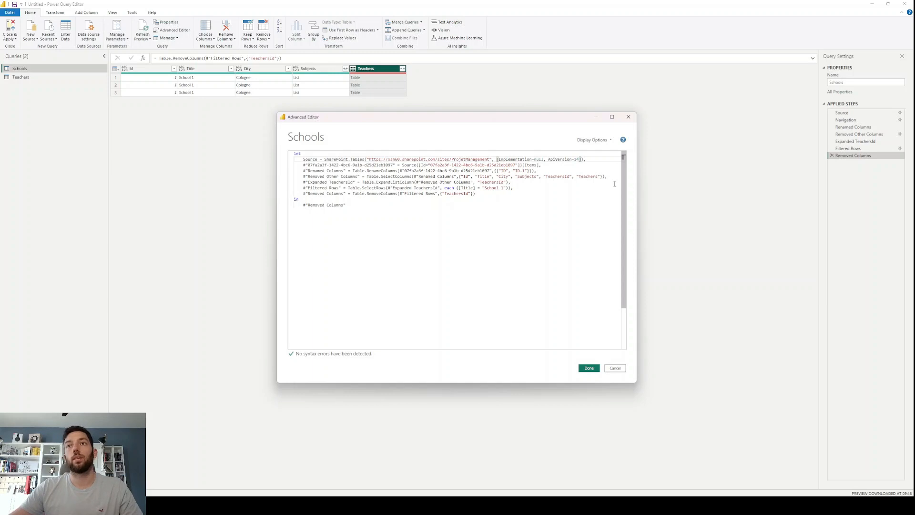
click(588, 368)
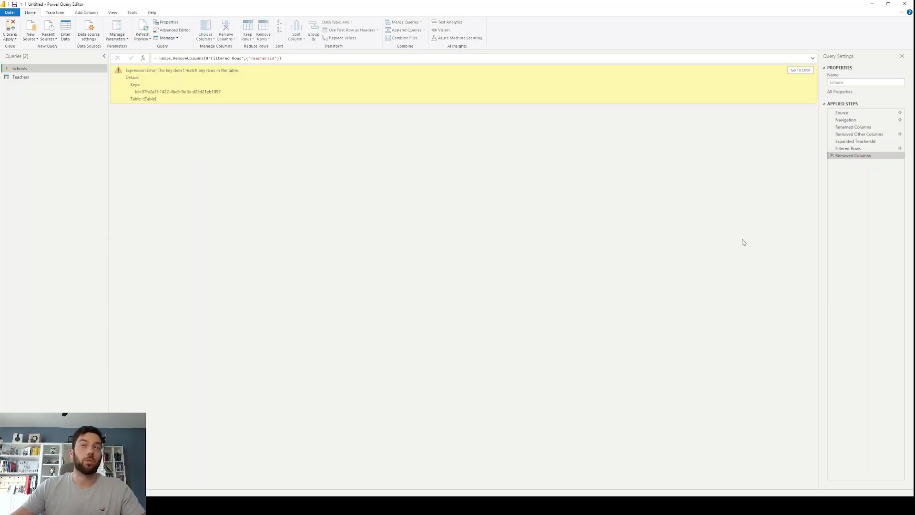
Step: Trace the error back to the Navigation step and reselect the Schools list in its settings
click(832, 155)
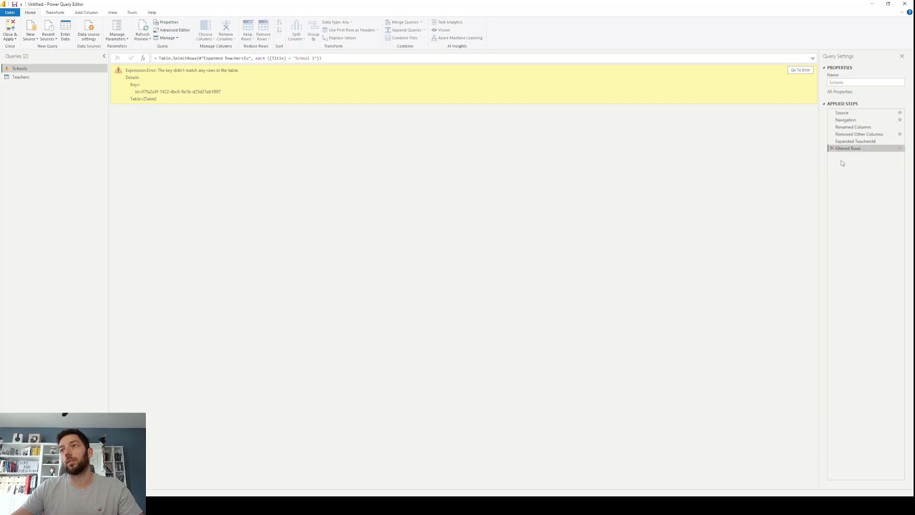
click(859, 134)
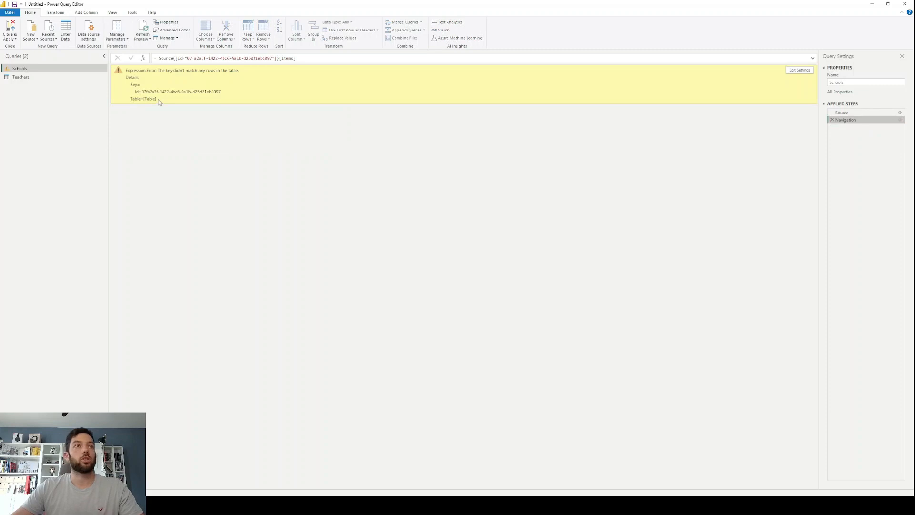
double_click(178, 92)
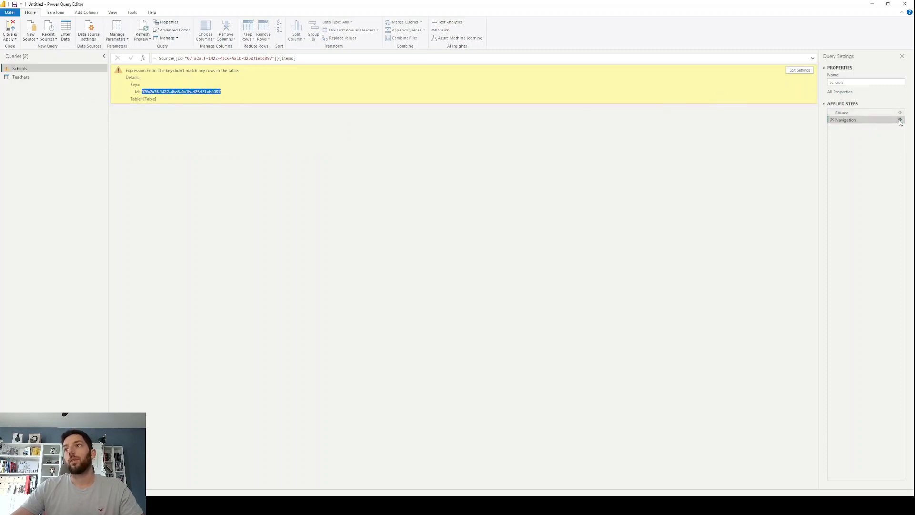
click(900, 120)
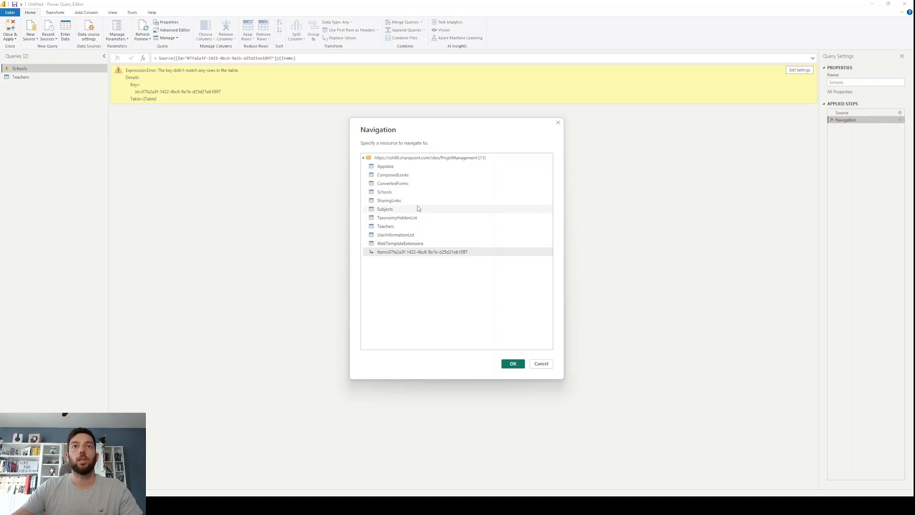
mouse_move(390, 197)
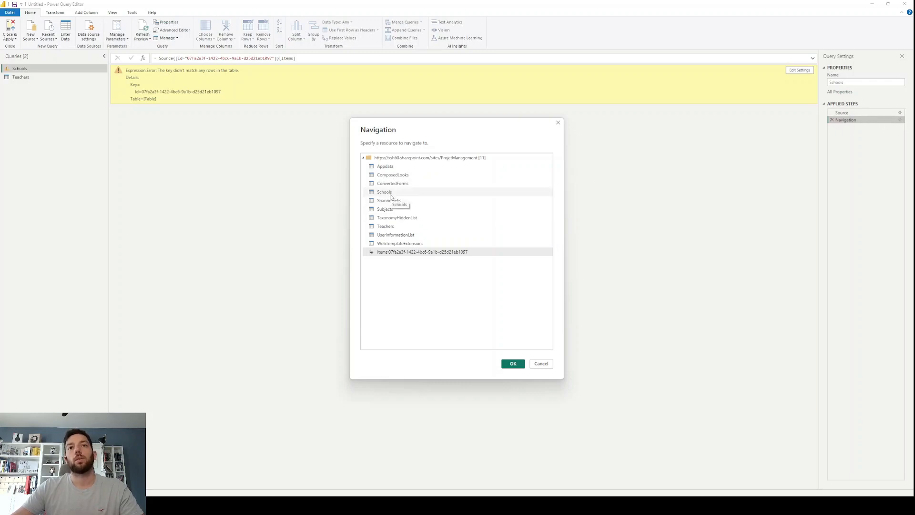
click(512, 363)
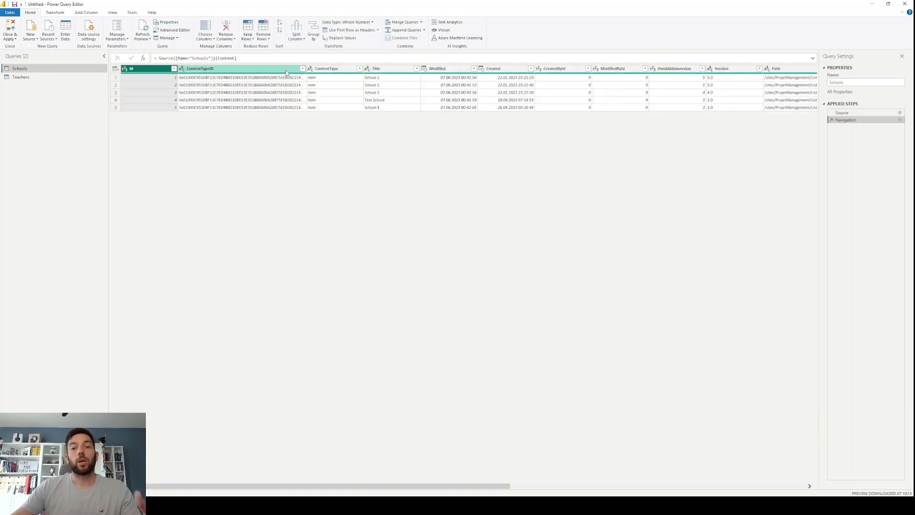
Step: Keep Id, Title, City, NrOfStudents and Teachers in Schools, then preview School 1's nested teacher table
click(205, 35)
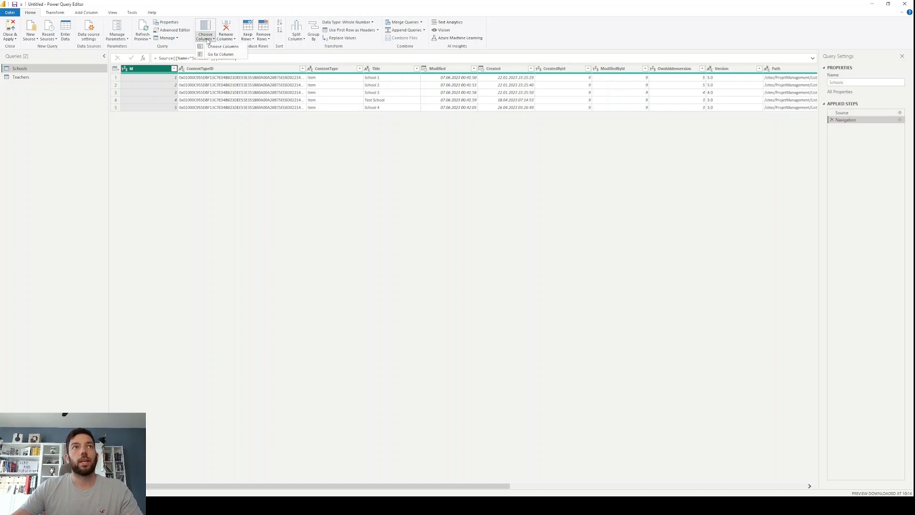
click(205, 33)
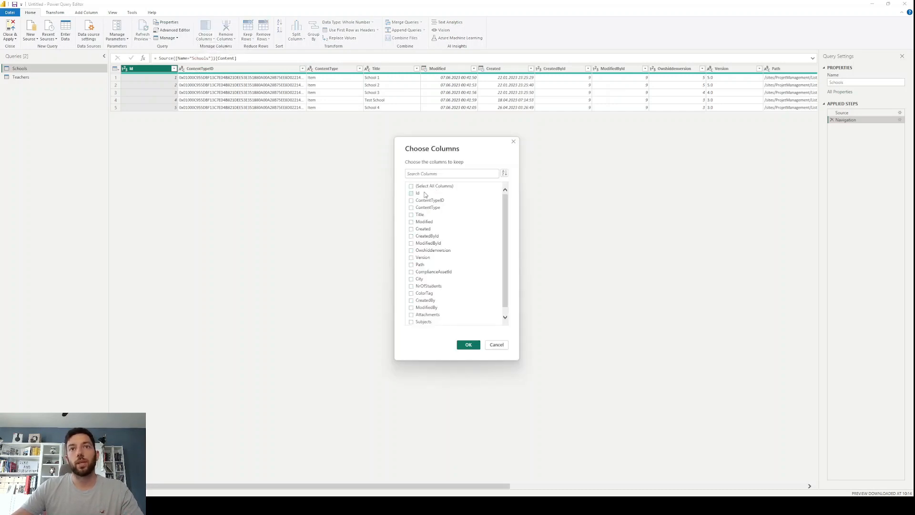
click(412, 193)
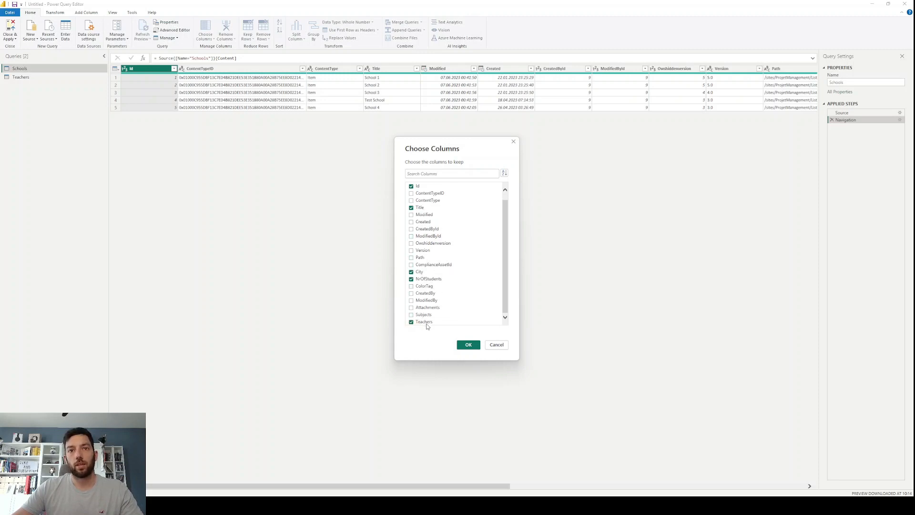
click(467, 345)
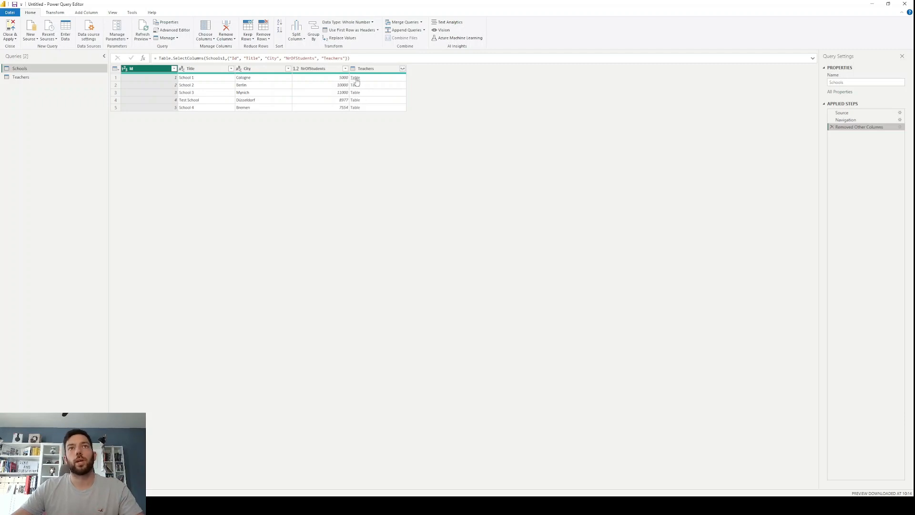
click(354, 78)
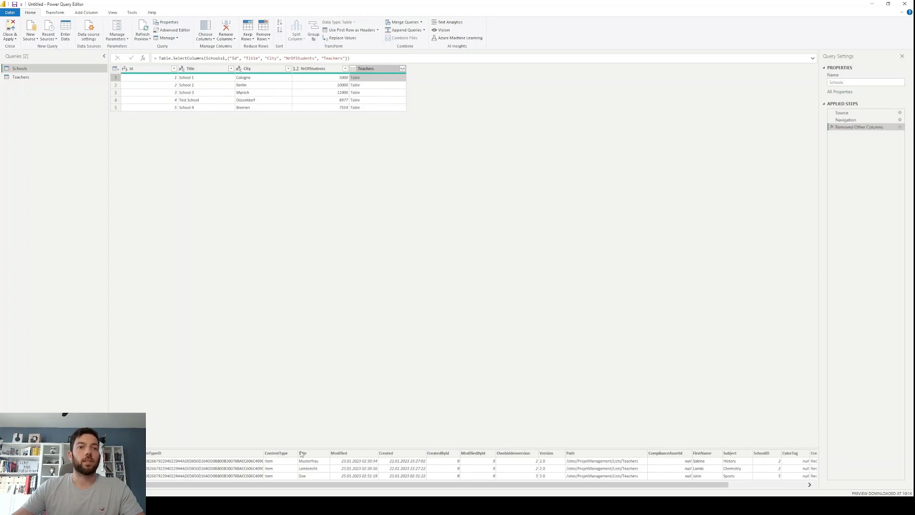
scroll(right, 3)
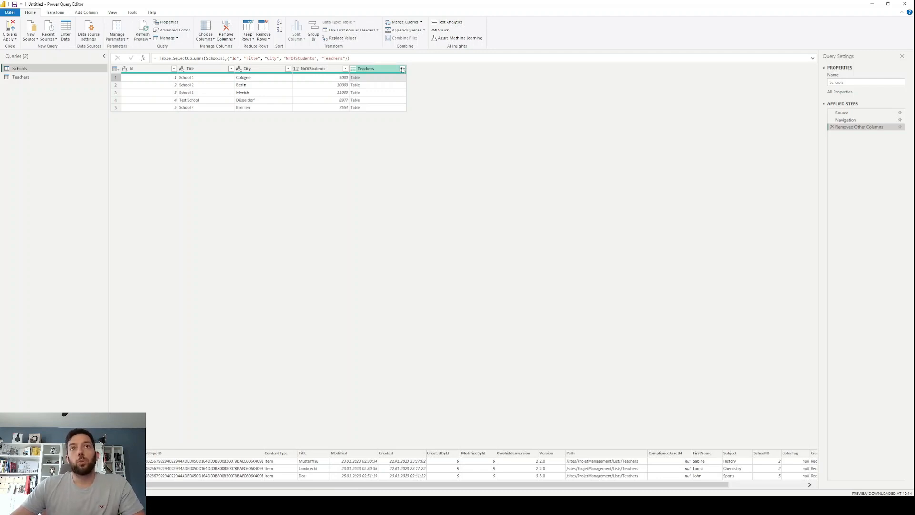
Step: Expand the Teachers column into Teachers.Title and Teachers.FirstName, one row per school-teacher pair
click(402, 68)
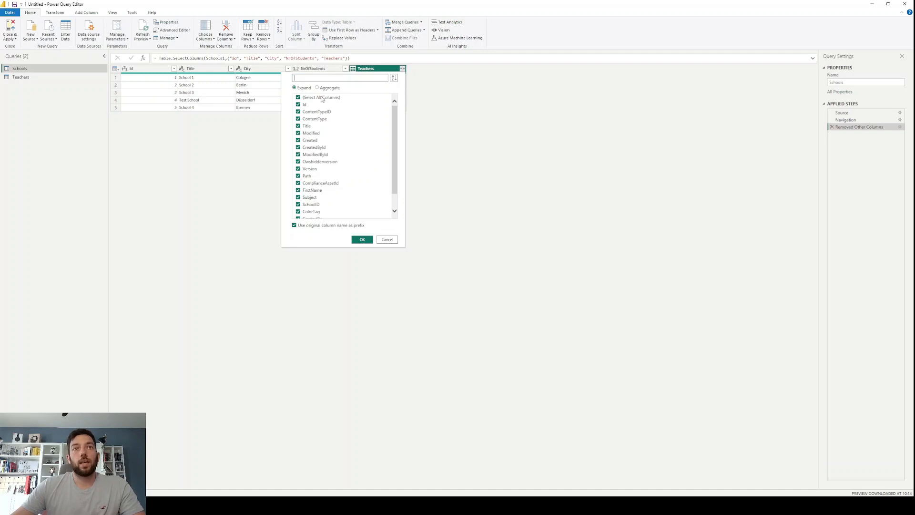
click(298, 97)
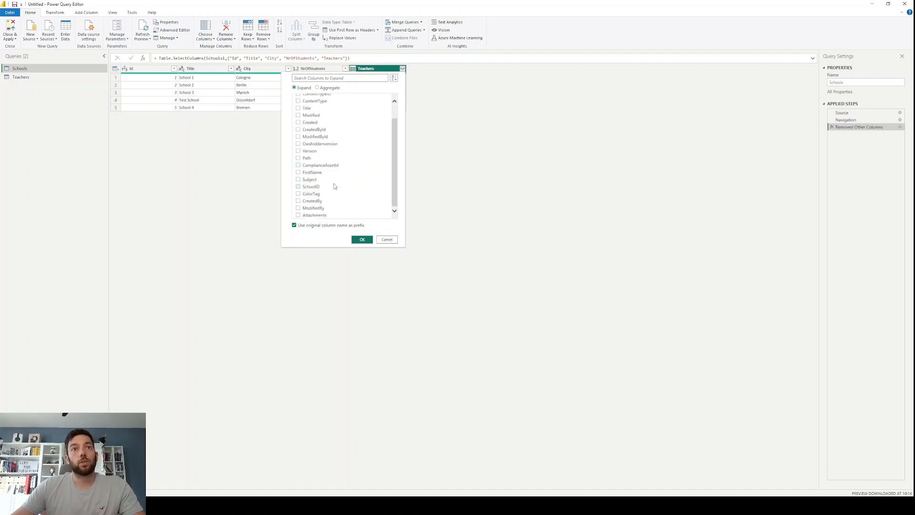
click(299, 108)
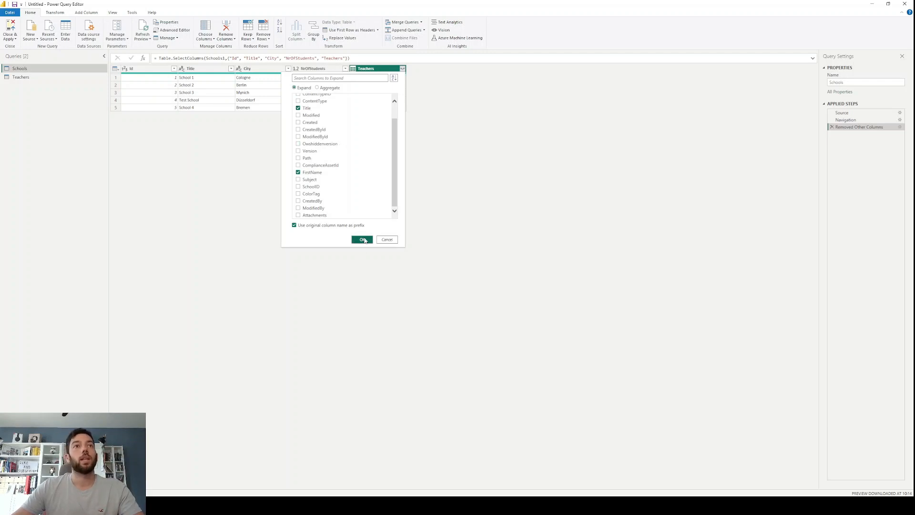
click(363, 239)
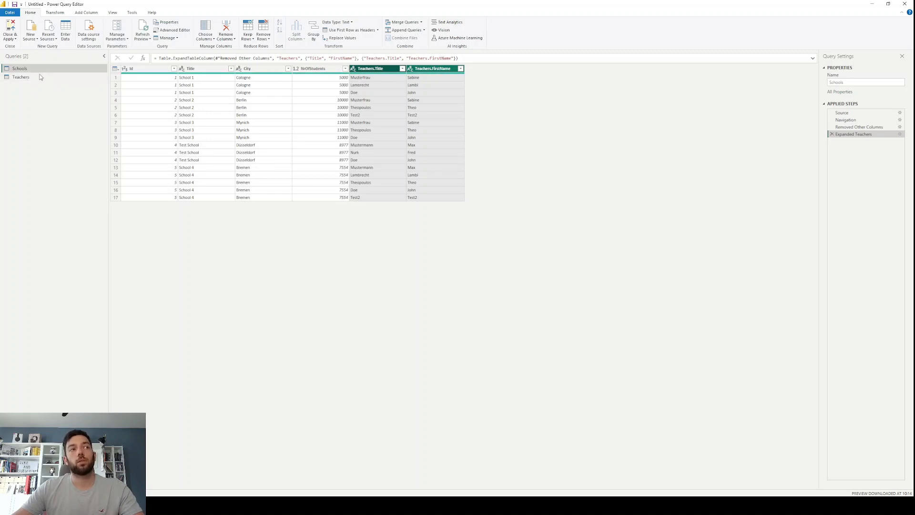
mouse_move(384, 146)
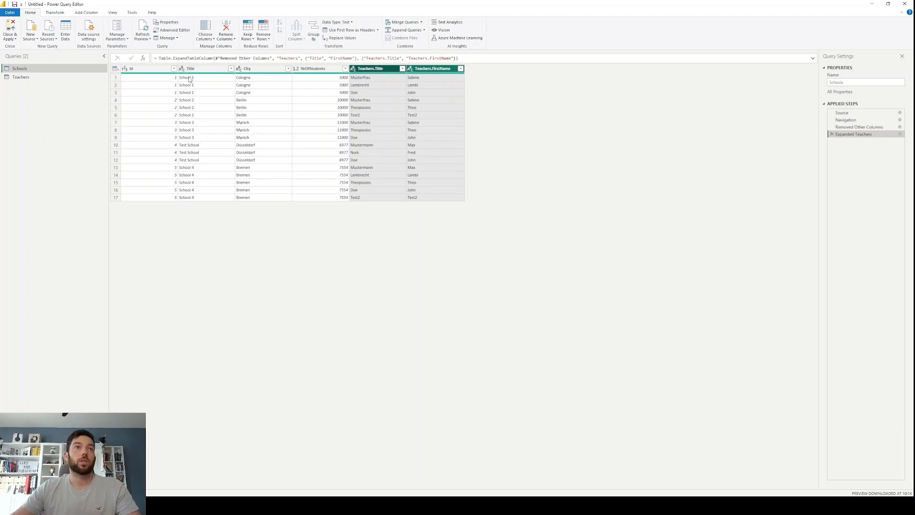
mouse_move(366, 85)
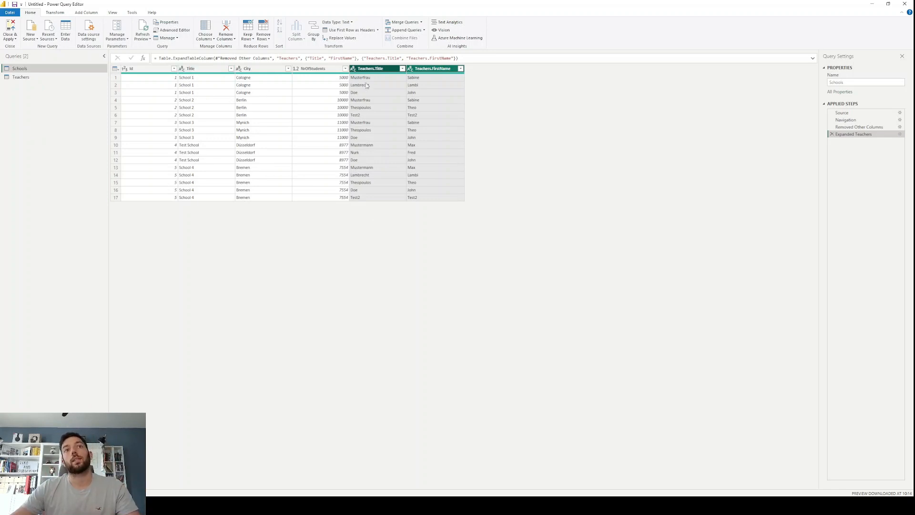
mouse_move(371, 92)
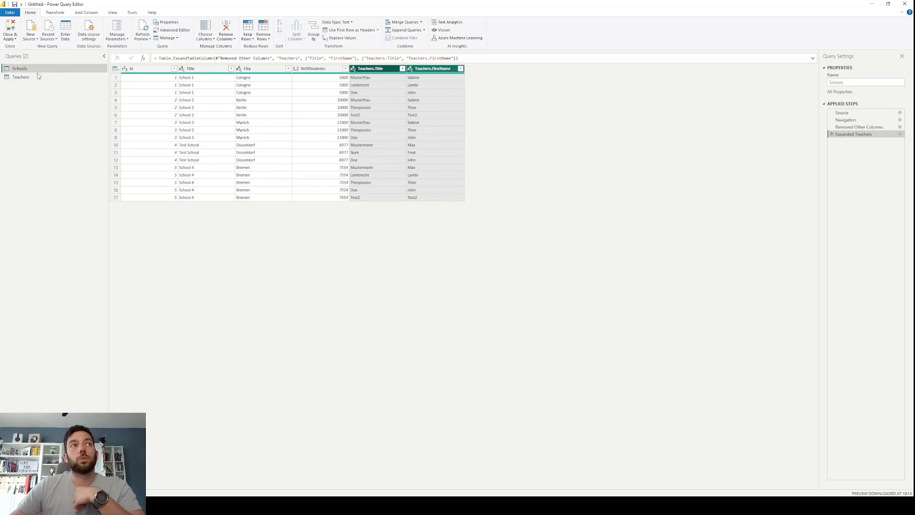
mouse_move(37, 76)
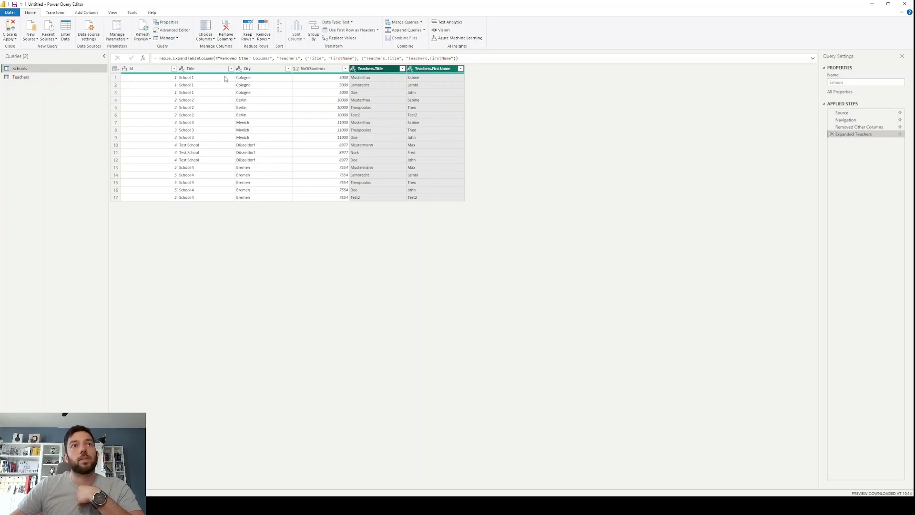
mouse_move(195, 92)
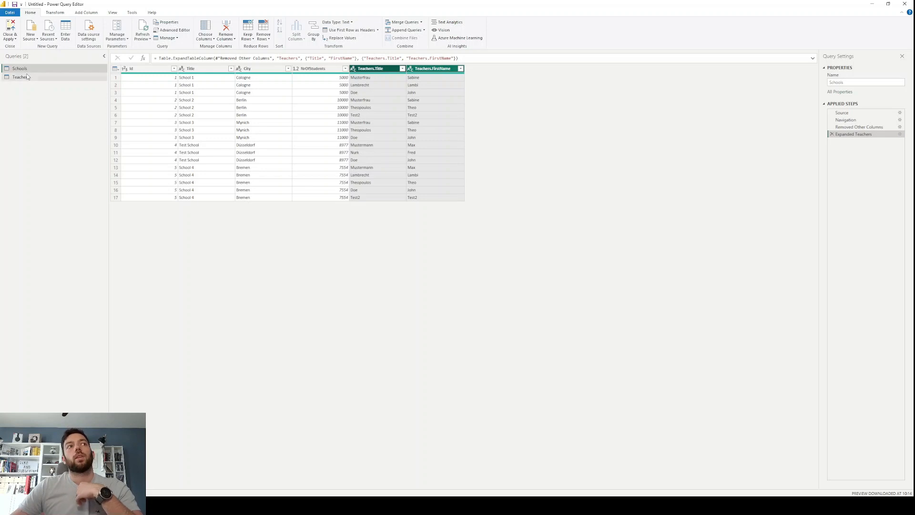
mouse_move(21, 77)
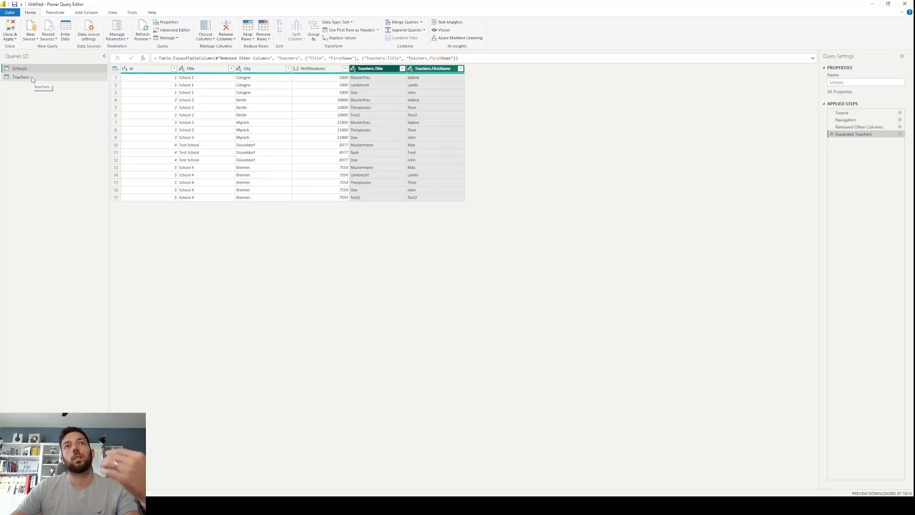
mouse_move(306, 79)
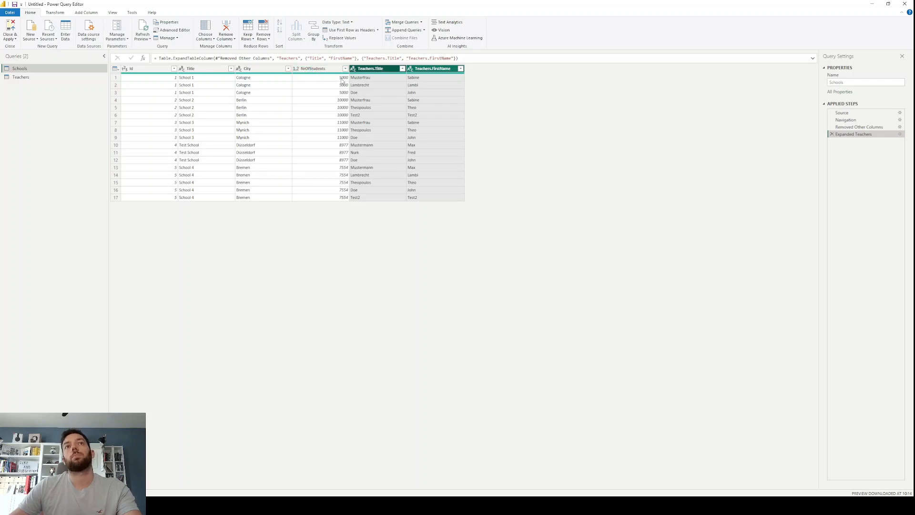
mouse_move(219, 84)
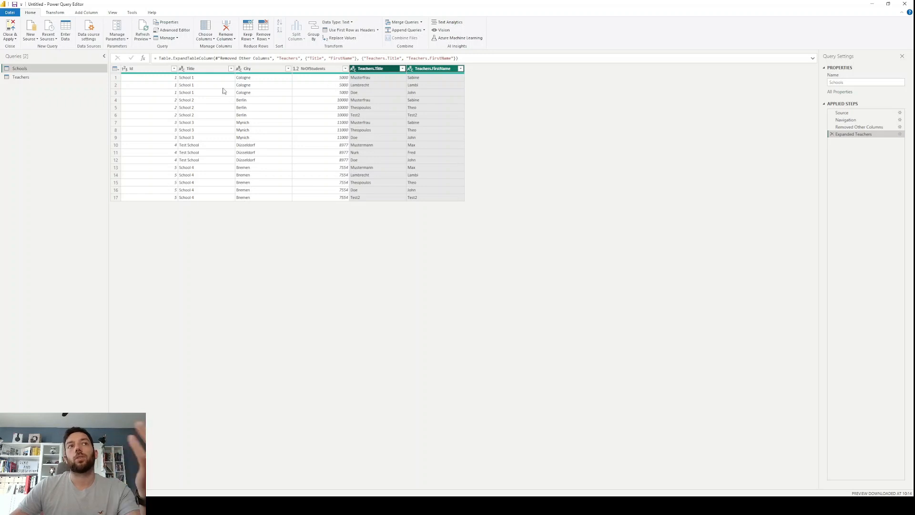
mouse_move(341, 80)
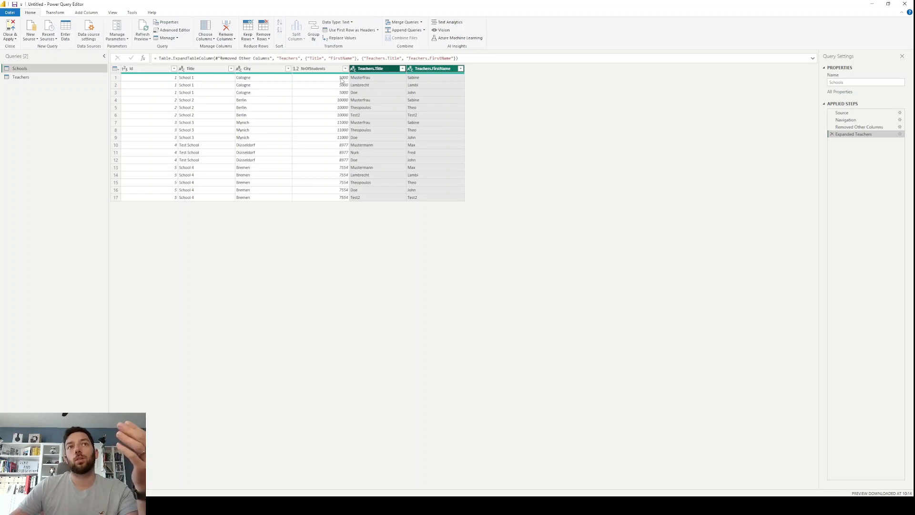
mouse_move(343, 82)
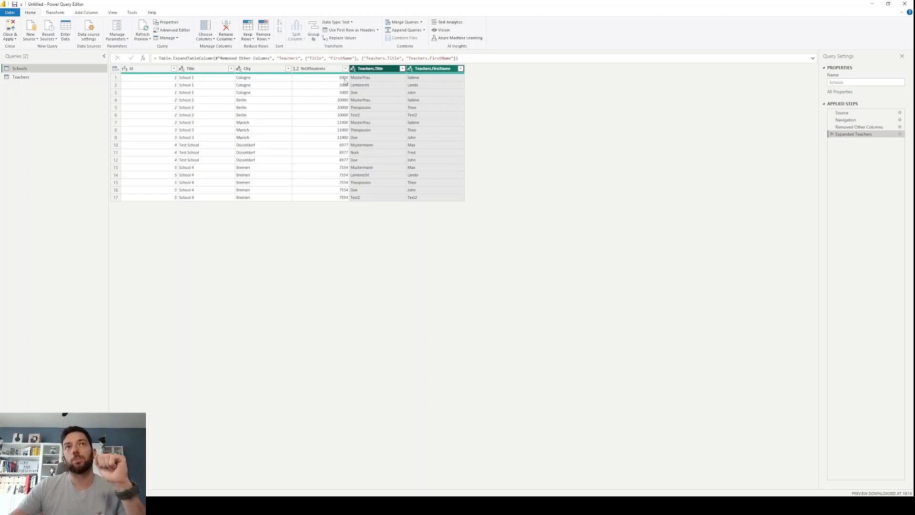